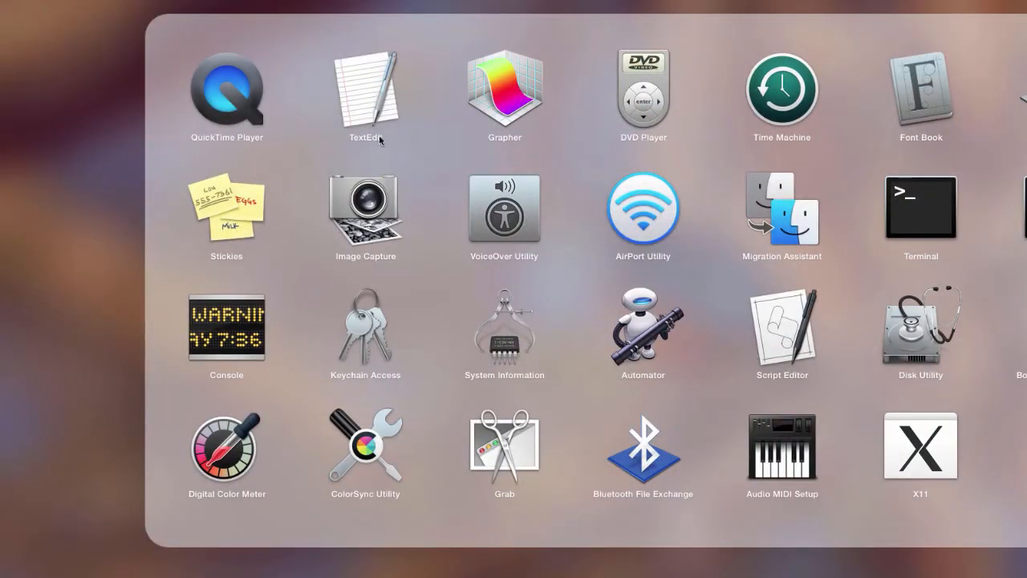
Launch TextEdit from Launchpad to get a new blank Untitled document.
{"action": "left_click", "coordinate": [365, 88]}
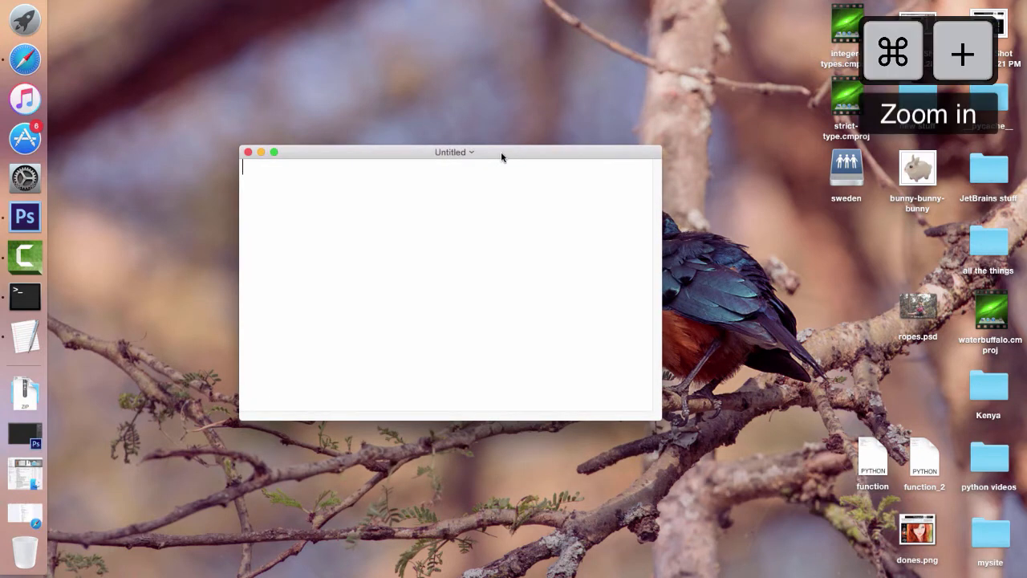
{"action": "left_click", "coordinate": [91, 7]}
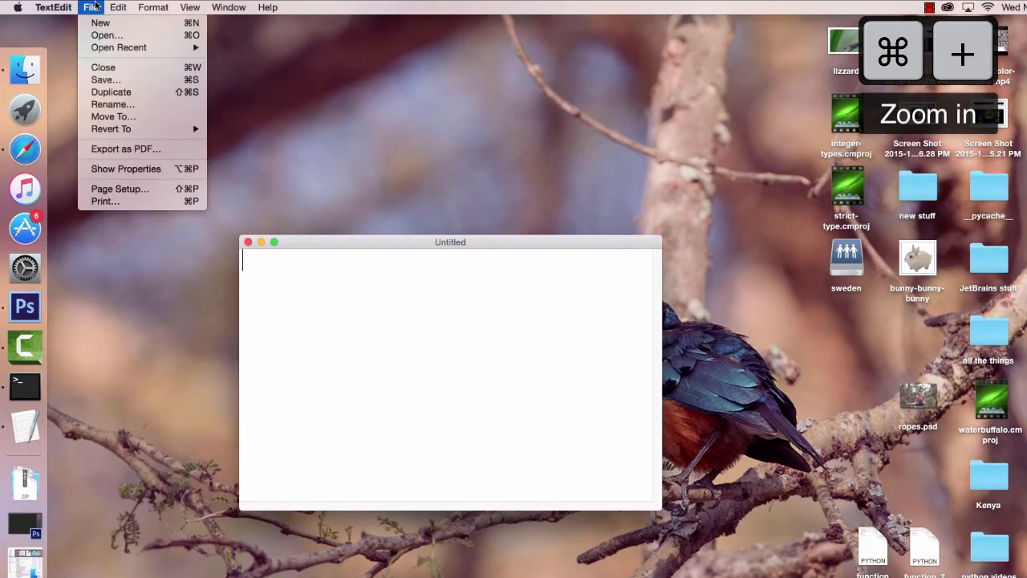
{"action": "mouse_move", "coordinate": [105, 79]}
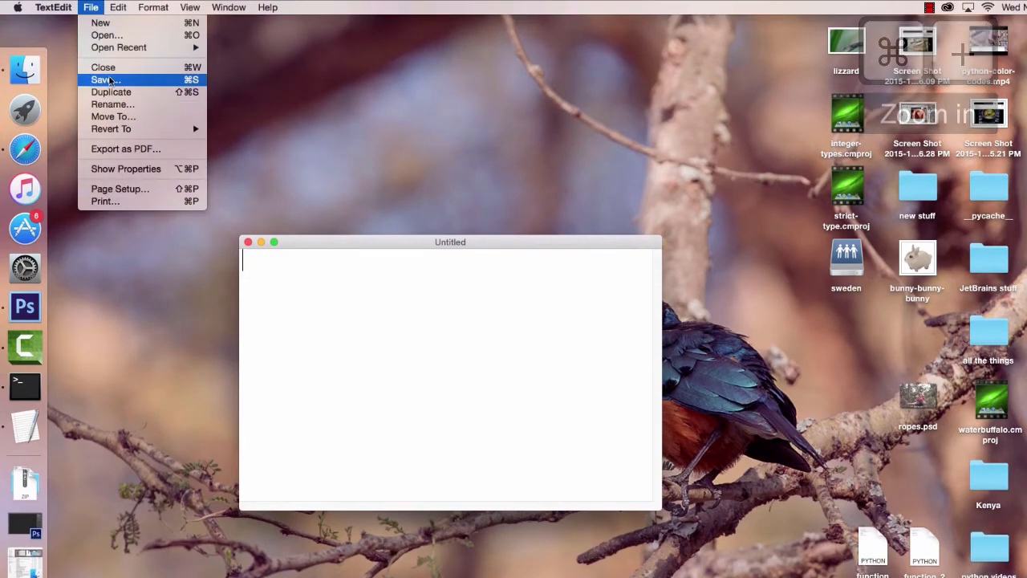
Save the empty Untitled document to the Desktop under the name 'exerciseCalc.py'.
{"action": "left_click", "coordinate": [102, 78]}
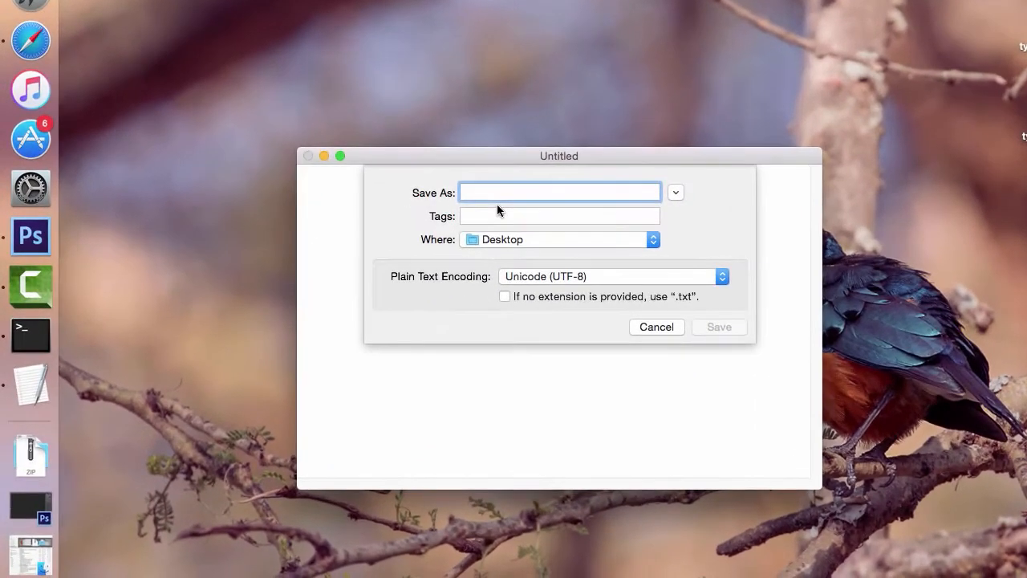
{"action": "type", "text": "exercise"}
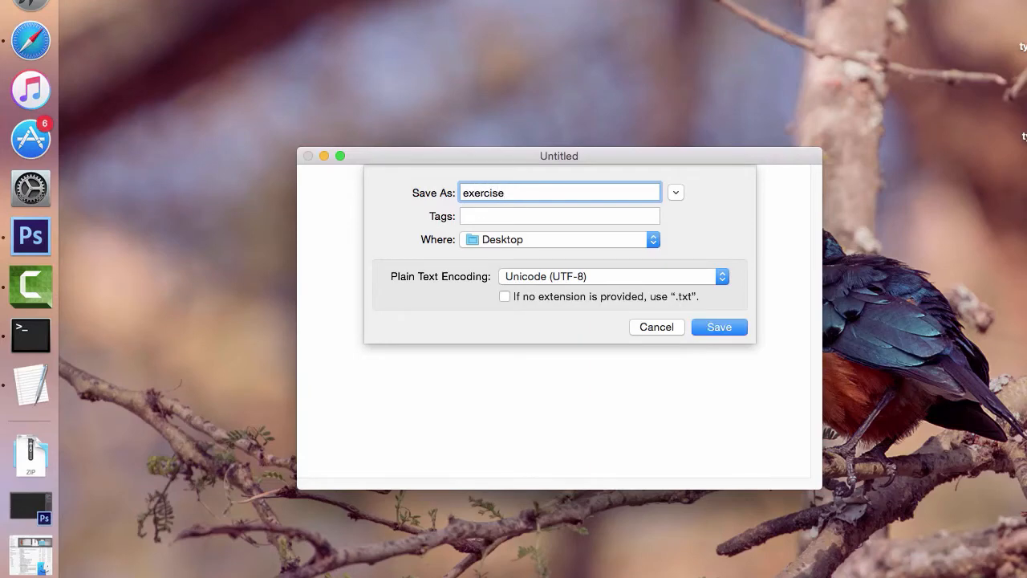
{"action": "type", "text": "Calc"}
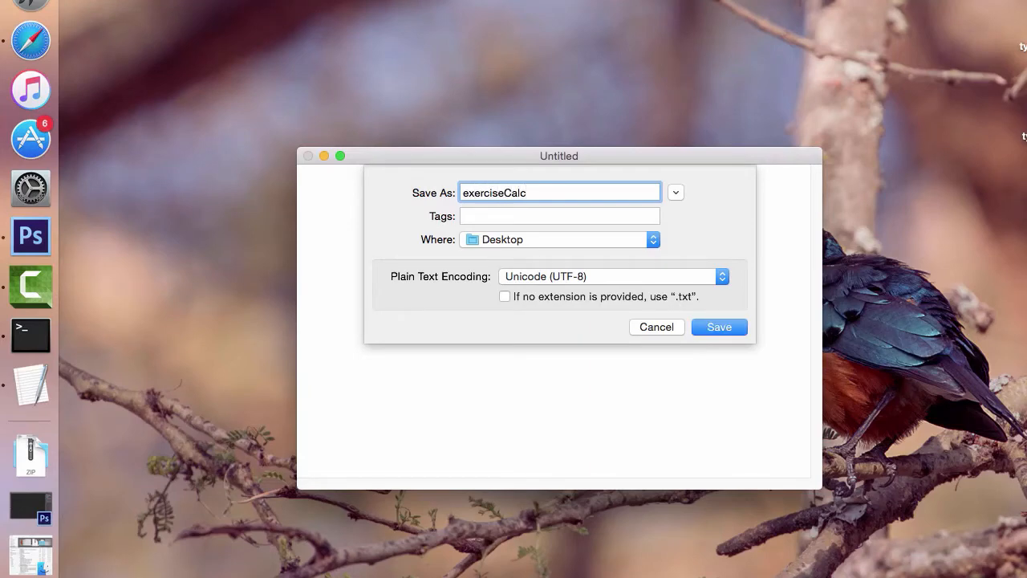
{"action": "type", "text": ".py"}
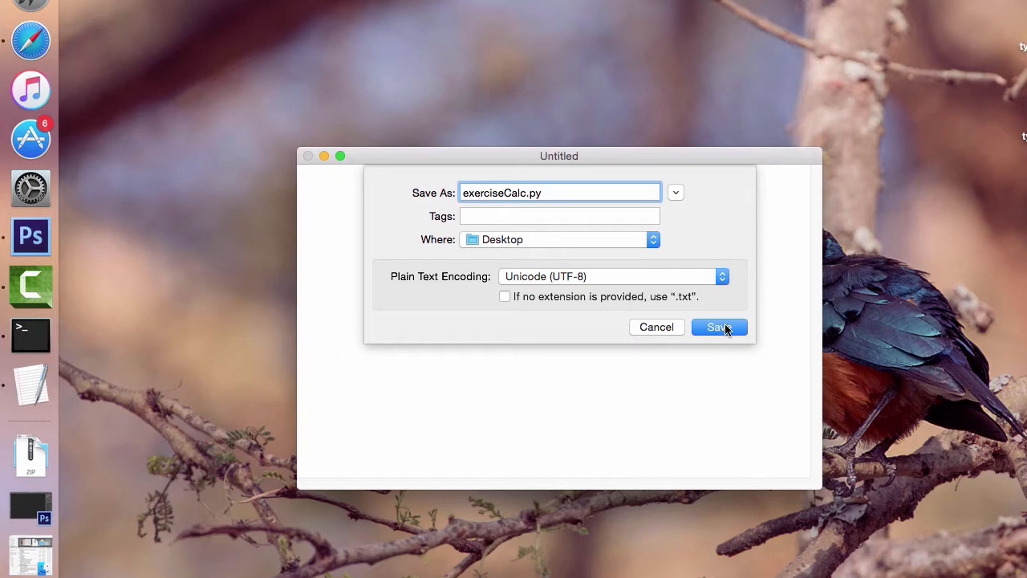
{"action": "left_click", "coordinate": [718, 327]}
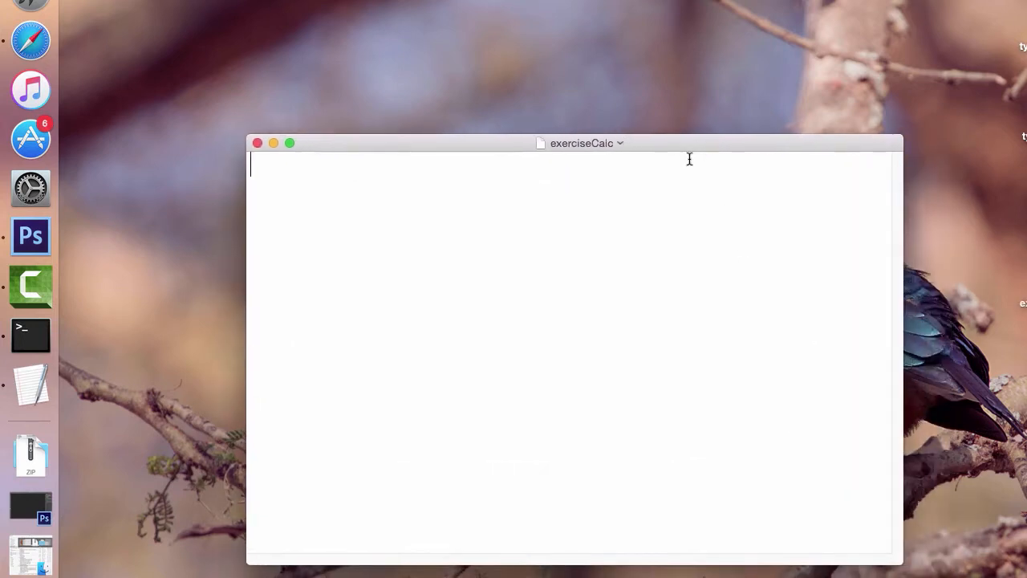
Type a # comment mark at the start of exerciseCalc.
{"action": "type", "text": "#"}
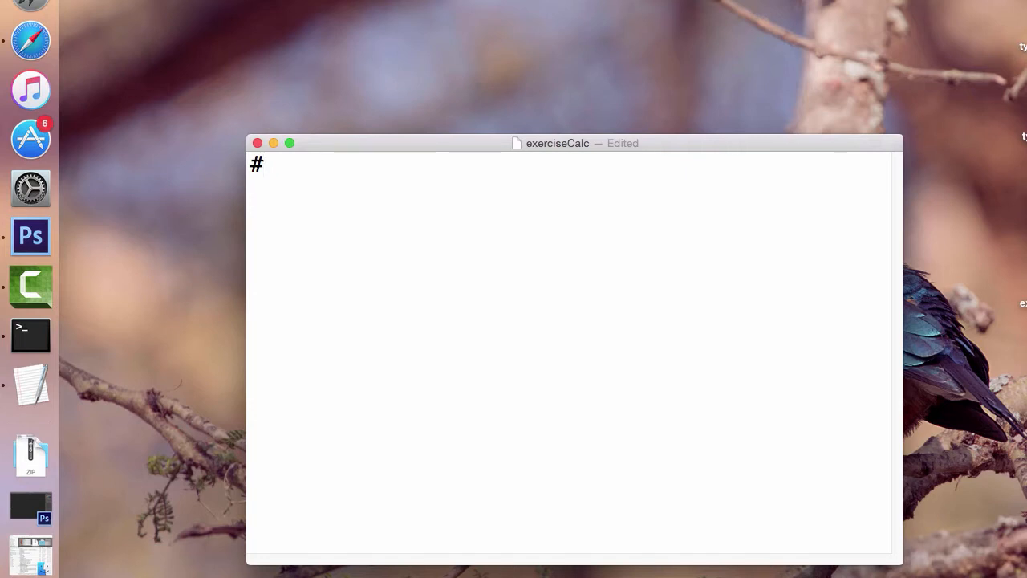
Write comments 'Exercise Calculator', 'user input of time spent exercising', 'output of total time across the year'.
{"action": "type", "text": "Exercis"}
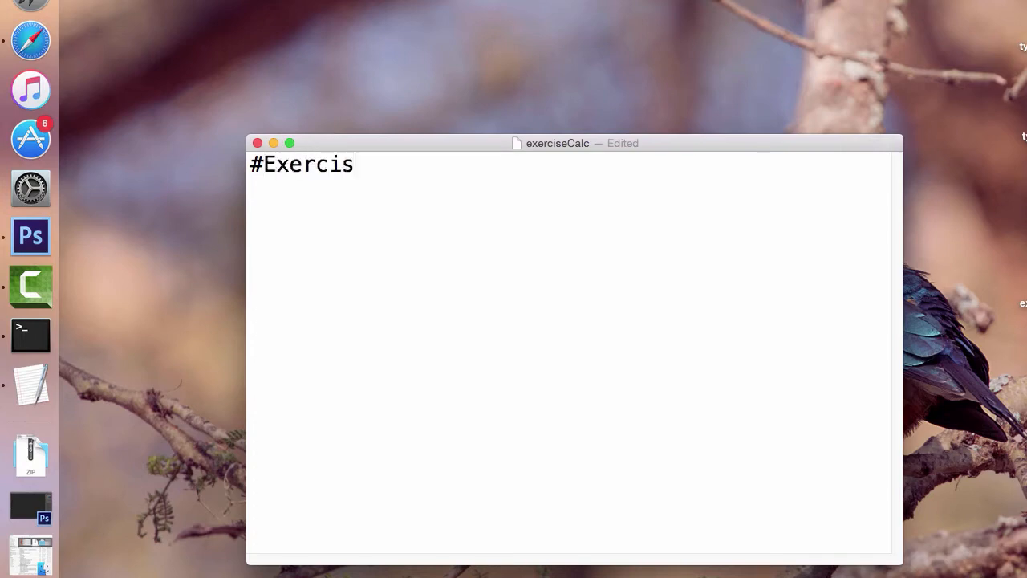
{"action": "type", "text": "e Calculator"}
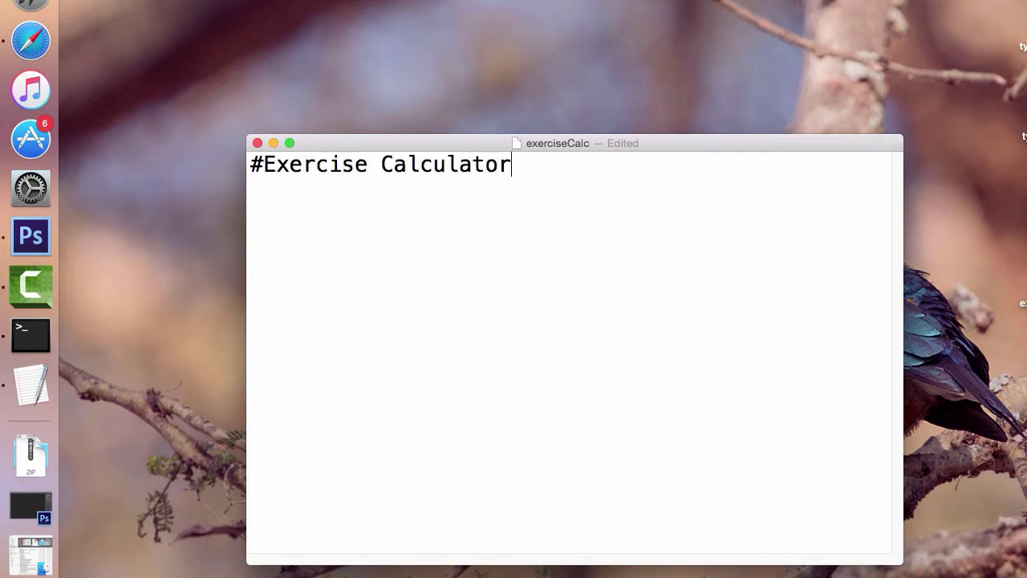
{"action": "type", "text": "#user intp"}
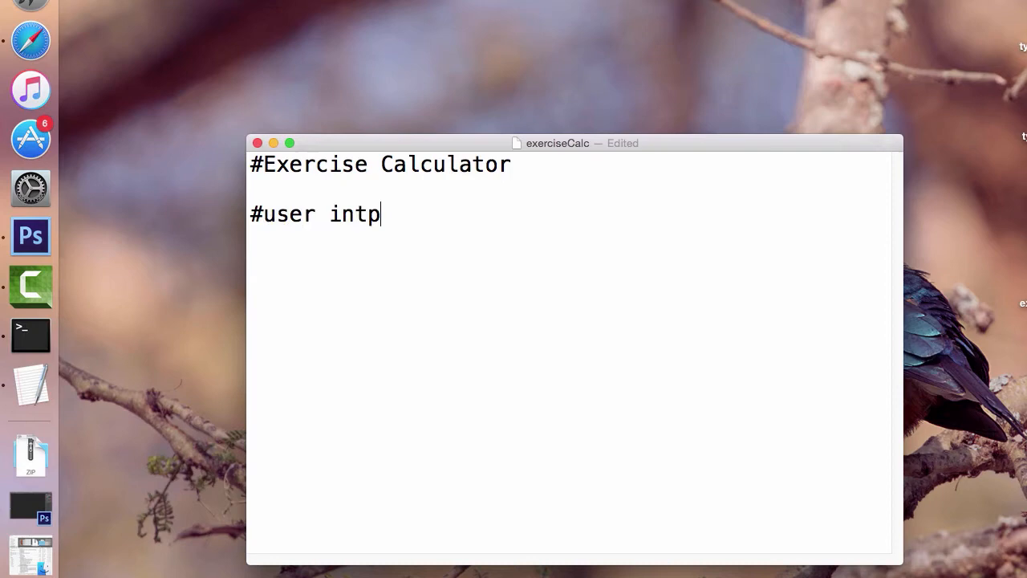
{"action": "type", "text": "ut of"}
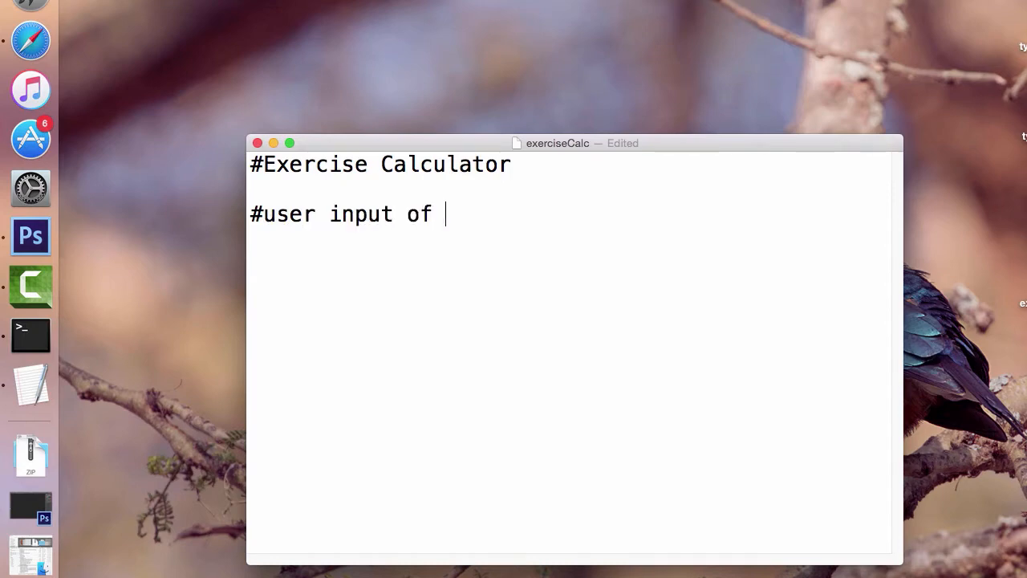
{"action": "type", "text": "time sp"}
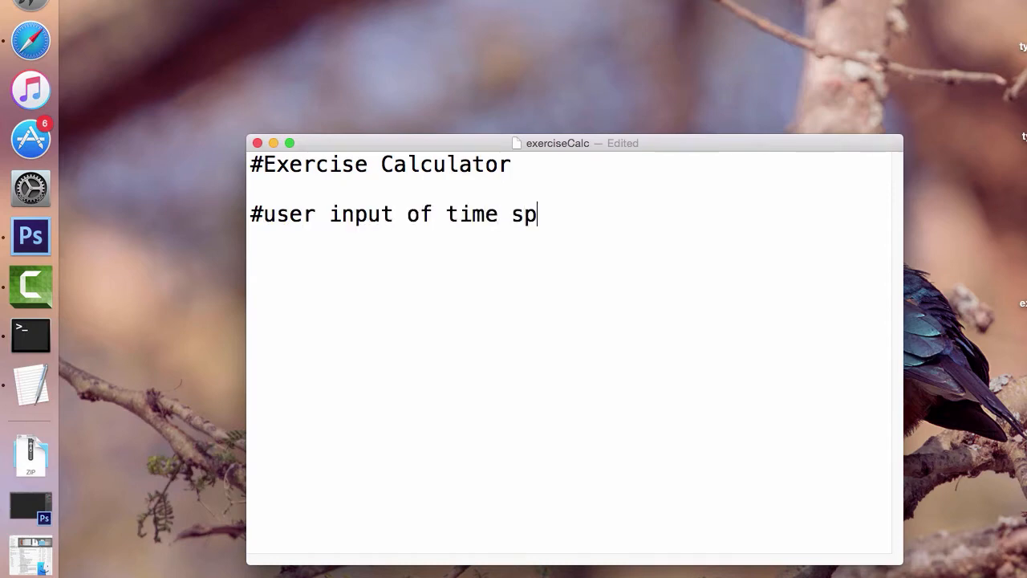
{"action": "type", "text": "ent exercising per day"}
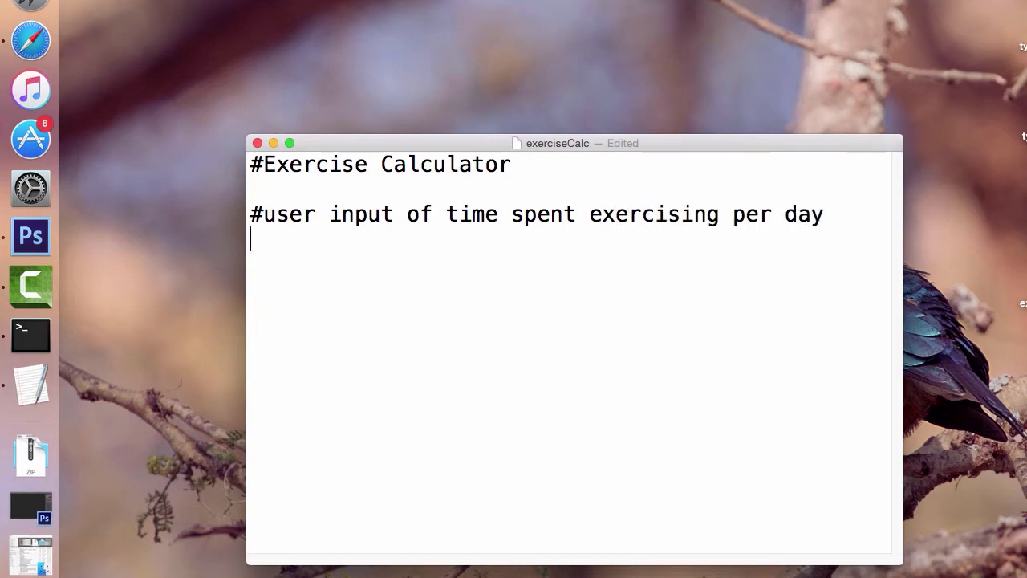
{"action": "type", "text": "#output o"}
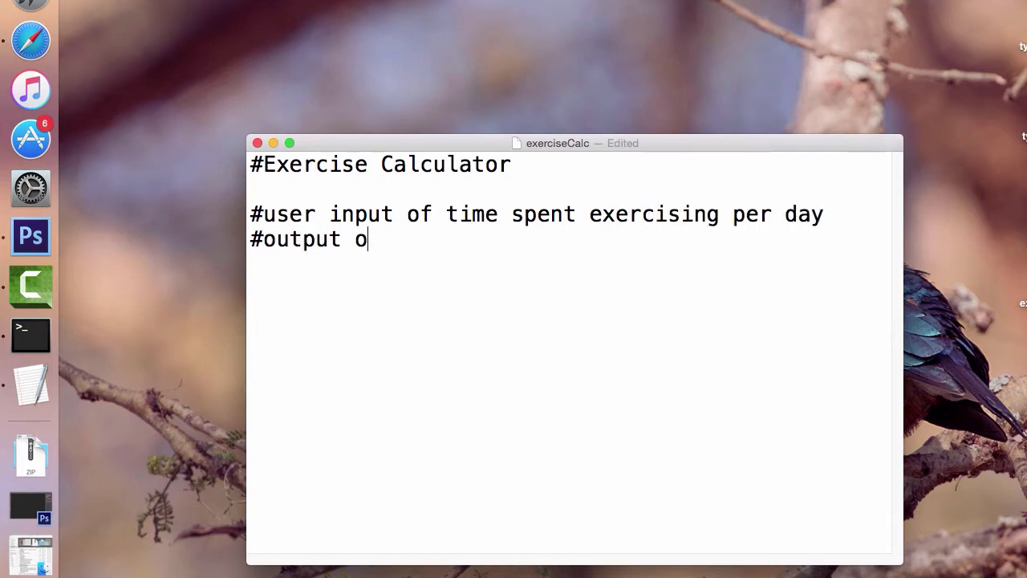
{"action": "type", "text": "f total time"}
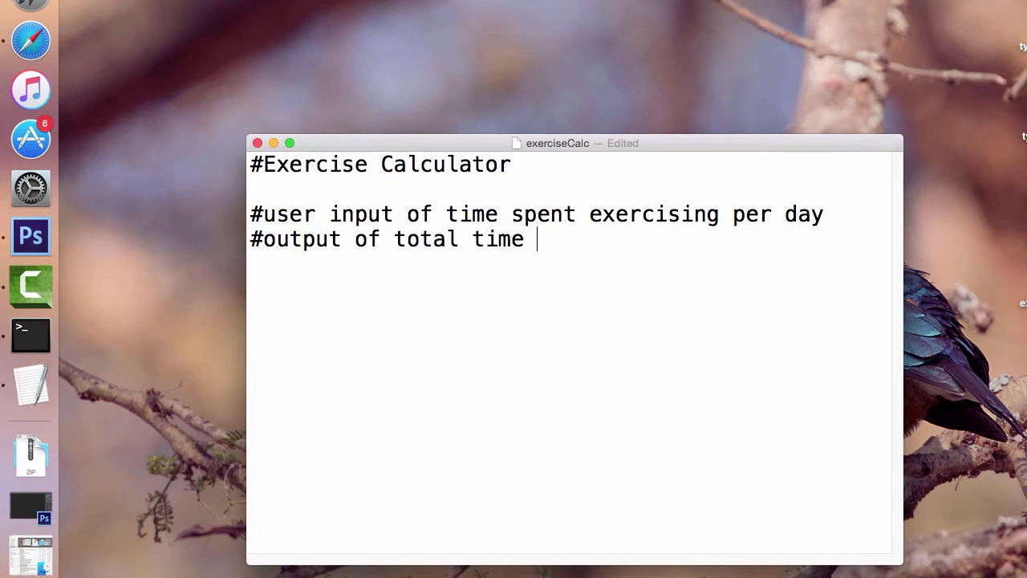
{"action": "type", "text": "across the y"}
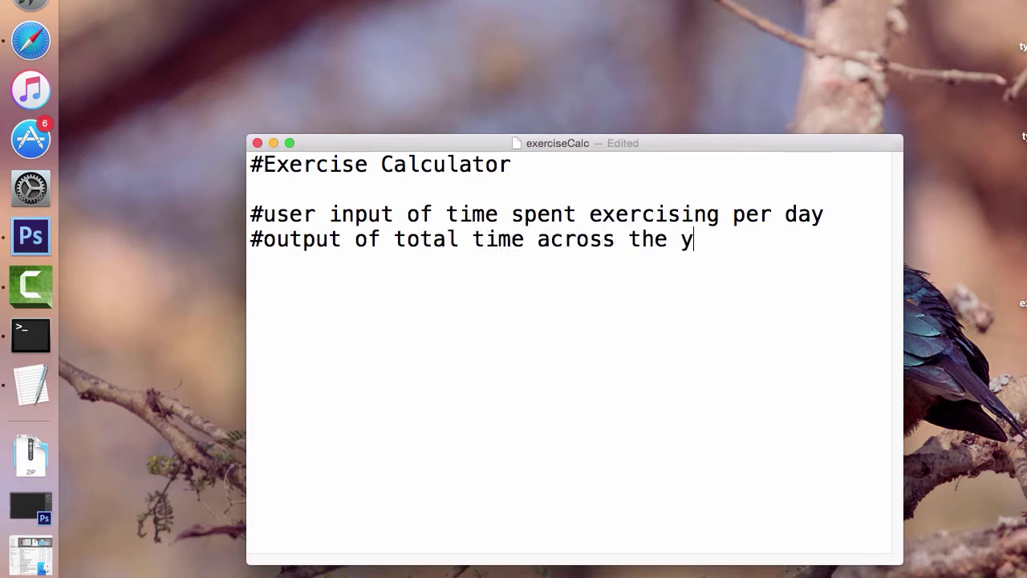
{"action": "type", "text": "ear"}
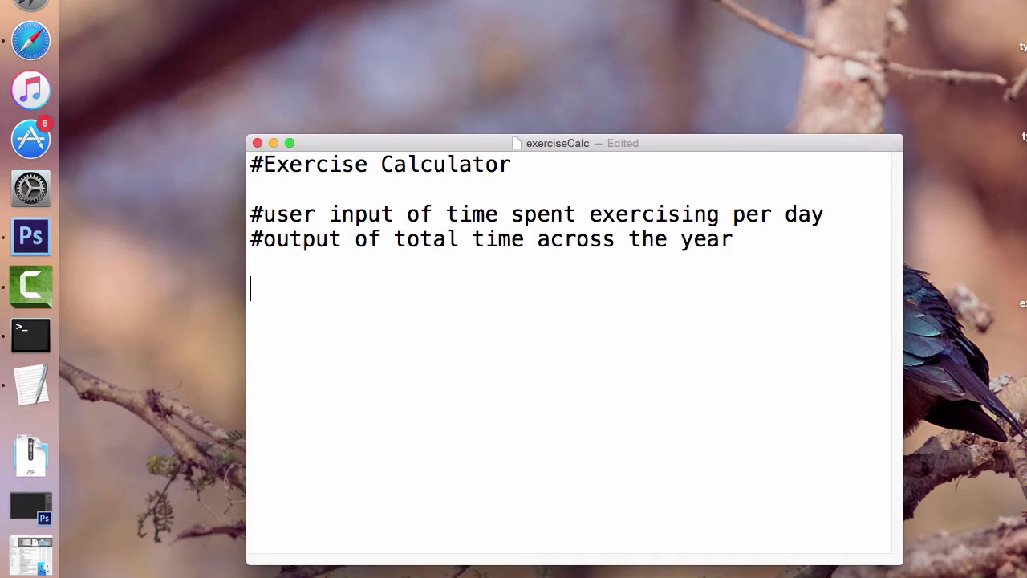
Add a raw_input("How many minutes of exercise will you do per day?") line.
{"action": "type", "text": "raw_input"}
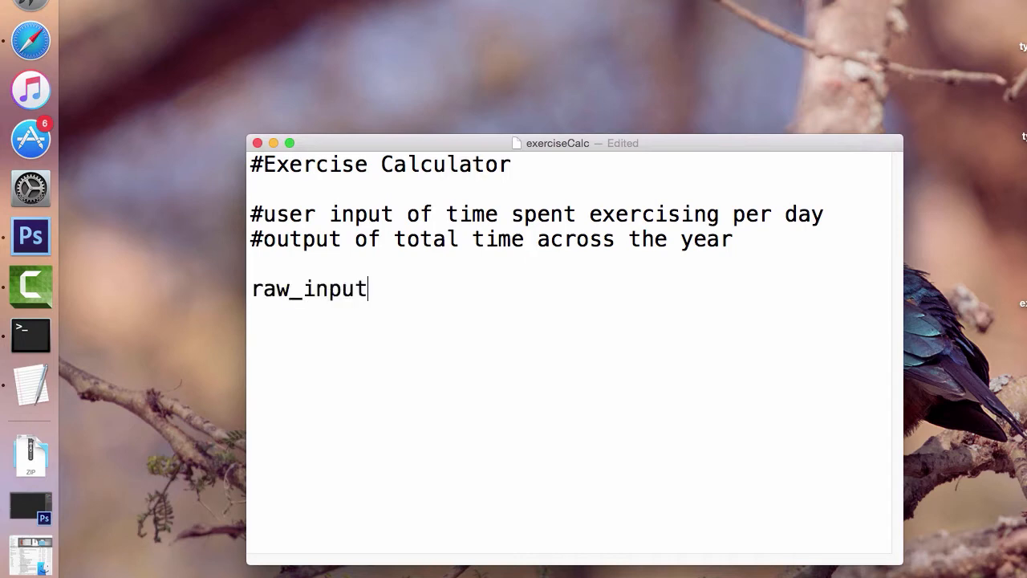
{"action": "type", "text": "("}
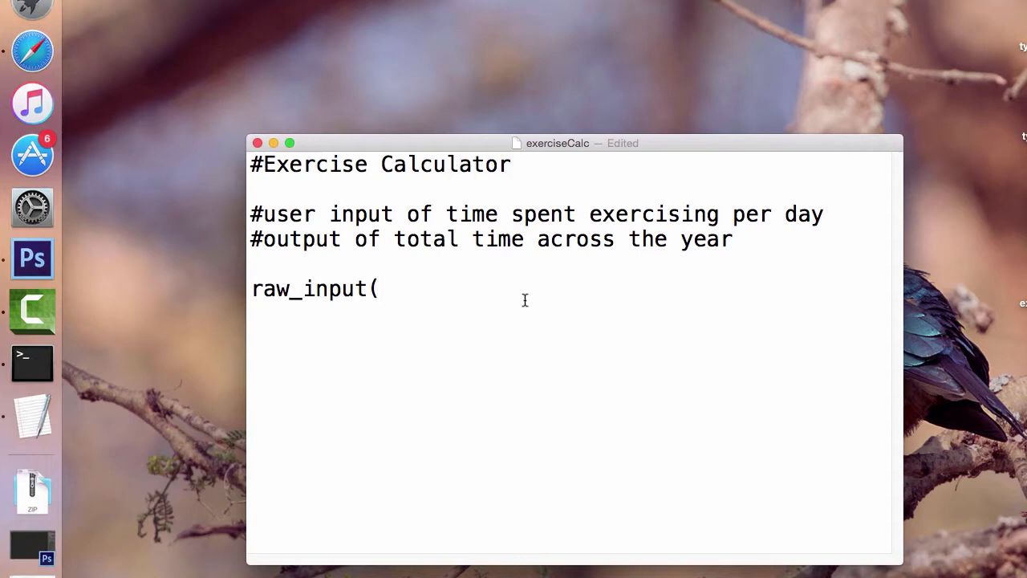
{"action": "type", "text": "\"\""}
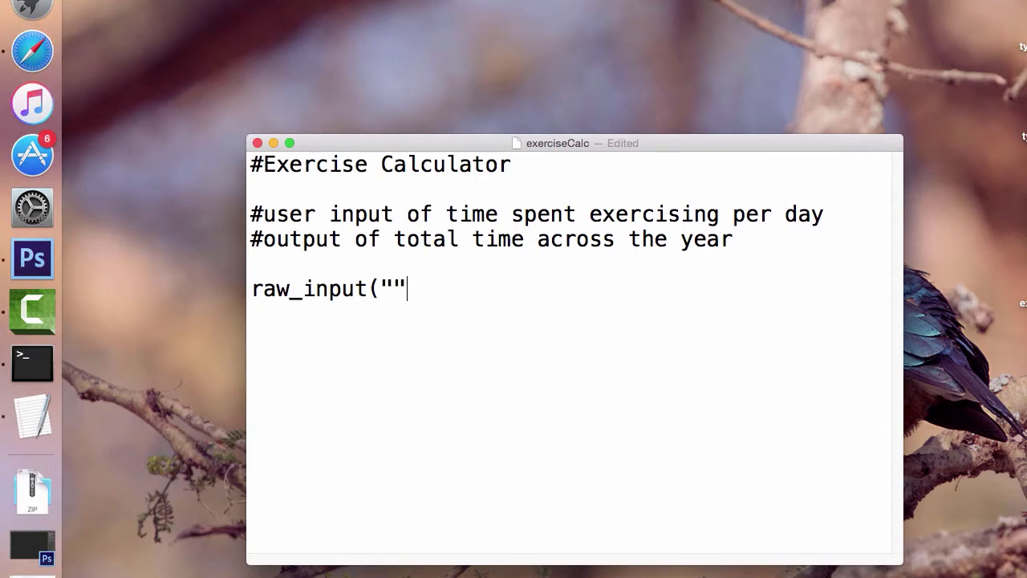
{"action": "type", "text": ")"}
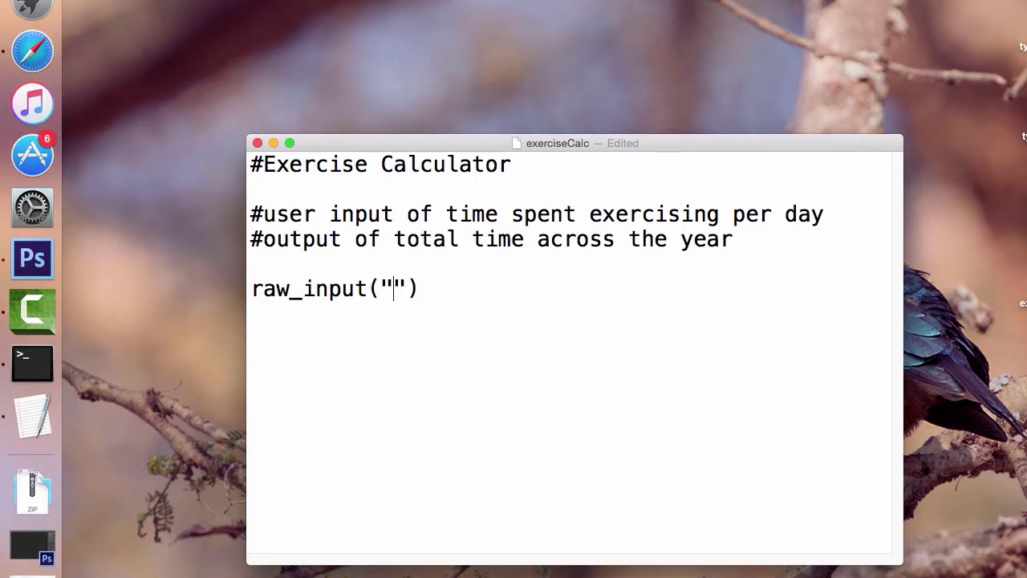
{"action": "type", "text": "How m"}
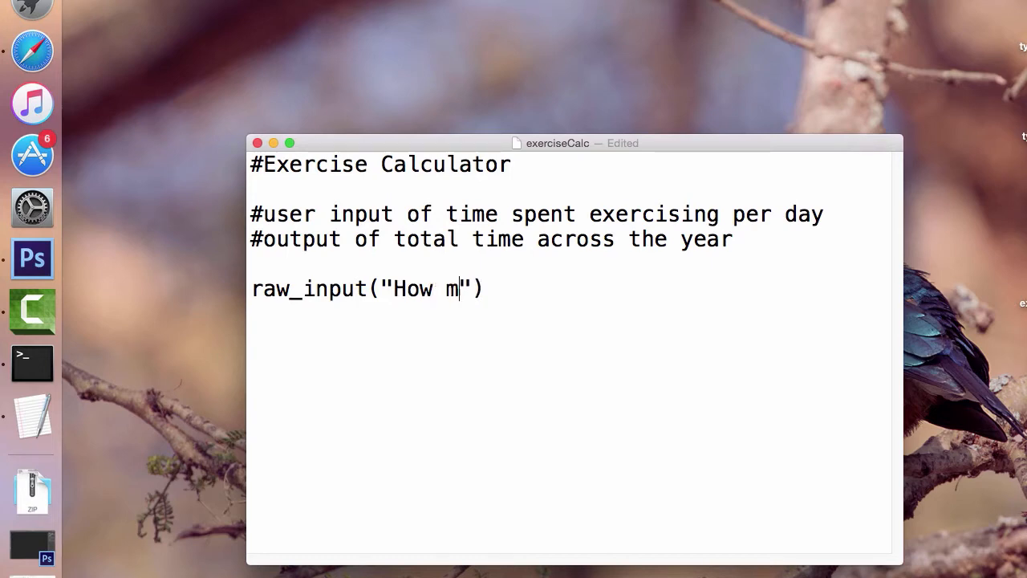
{"action": "type", "text": "any minutes of"}
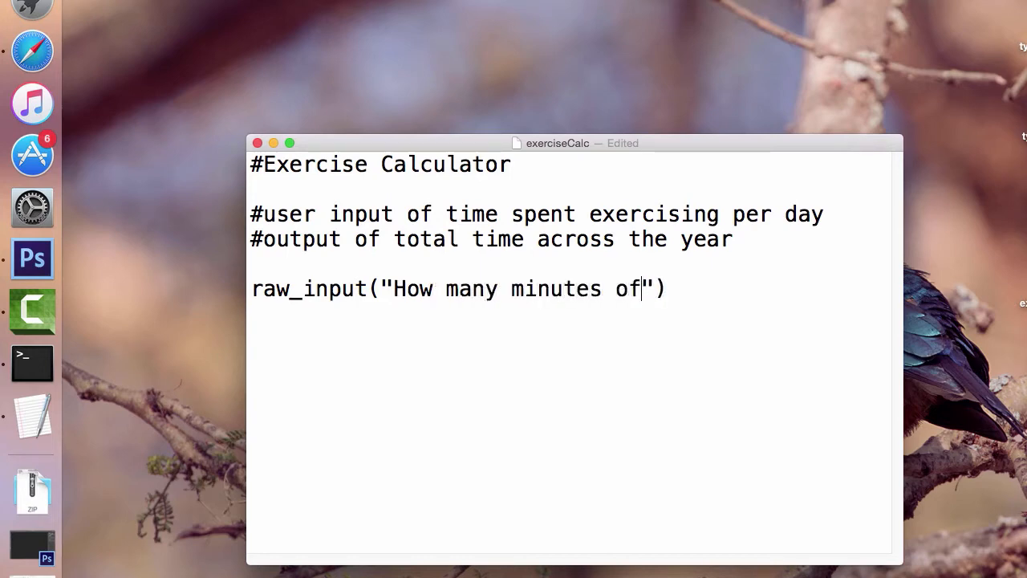
{"action": "type", "text": "exercise"}
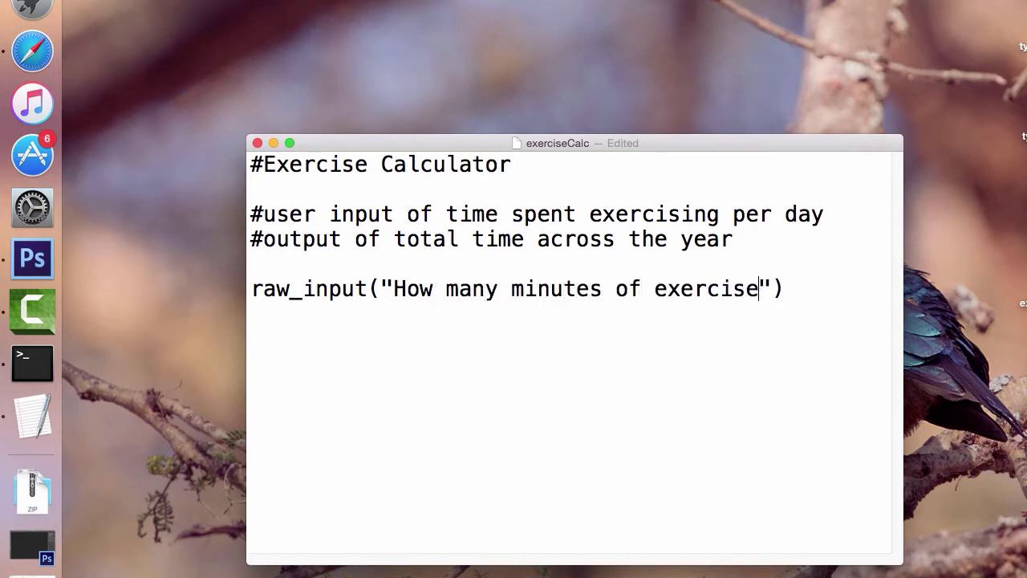
{"action": "type", "text": "will you do per day?"}
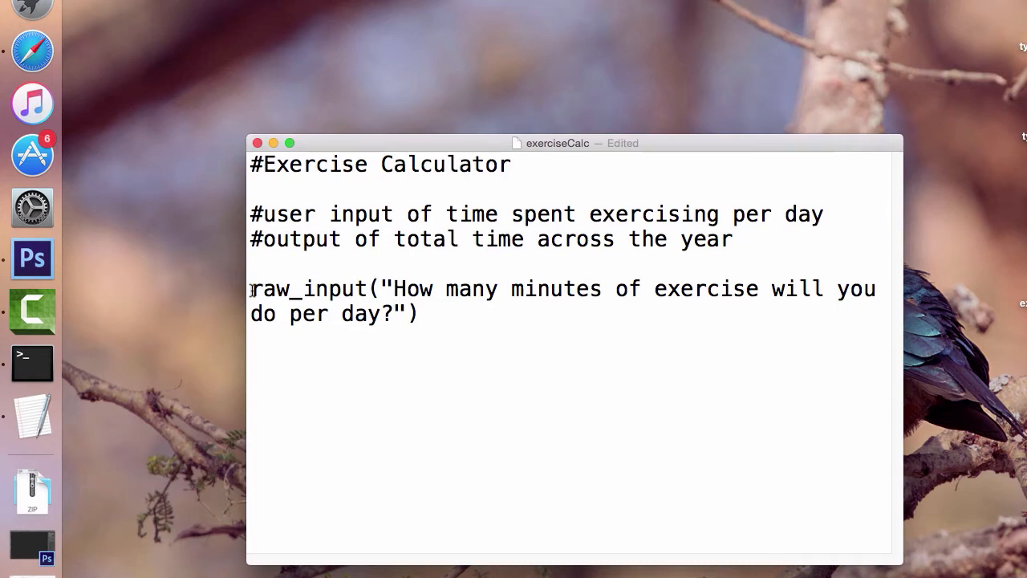
Assign the raw_input result to a variable named timeSpentExercising.
{"action": "type", "text": "time"}
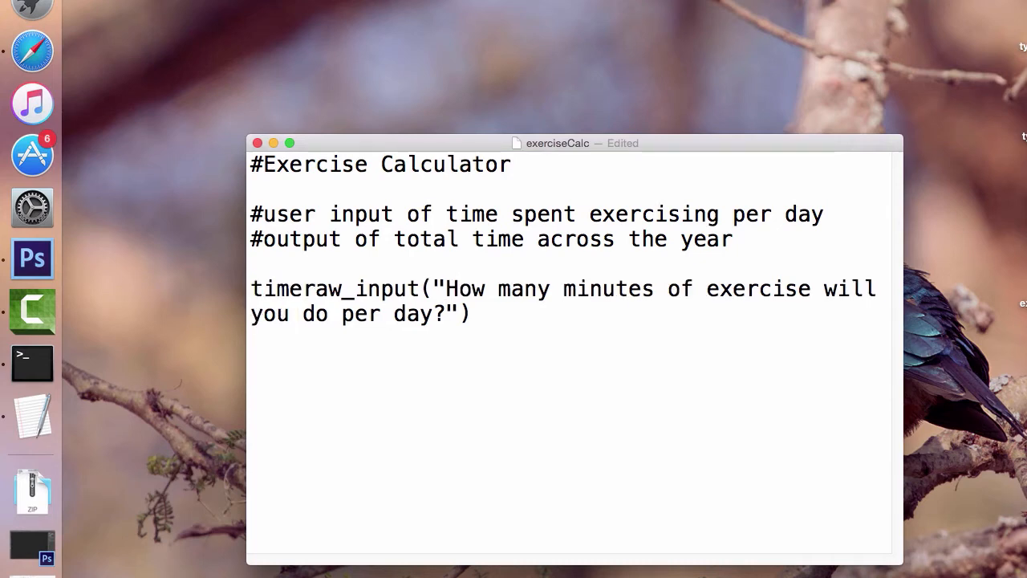
{"action": "type", "text": "Spent"}
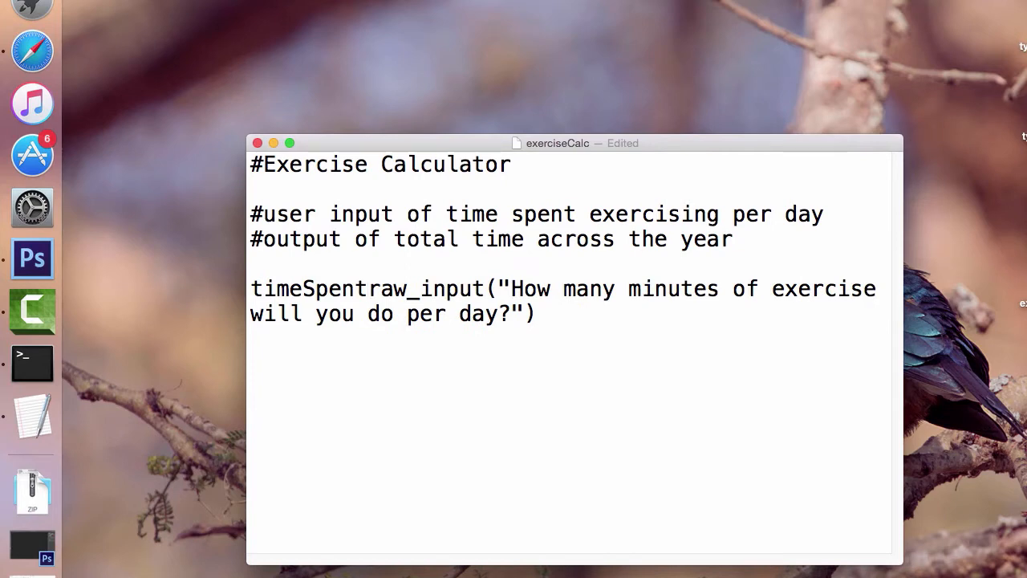
{"action": "type", "text": "Exercising"}
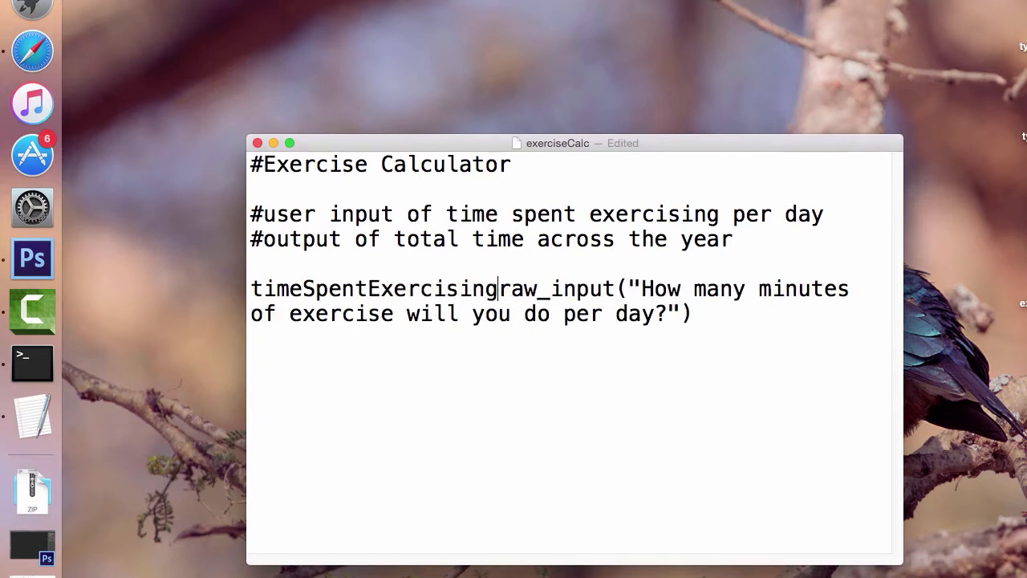
{"action": "type", "text": "="}
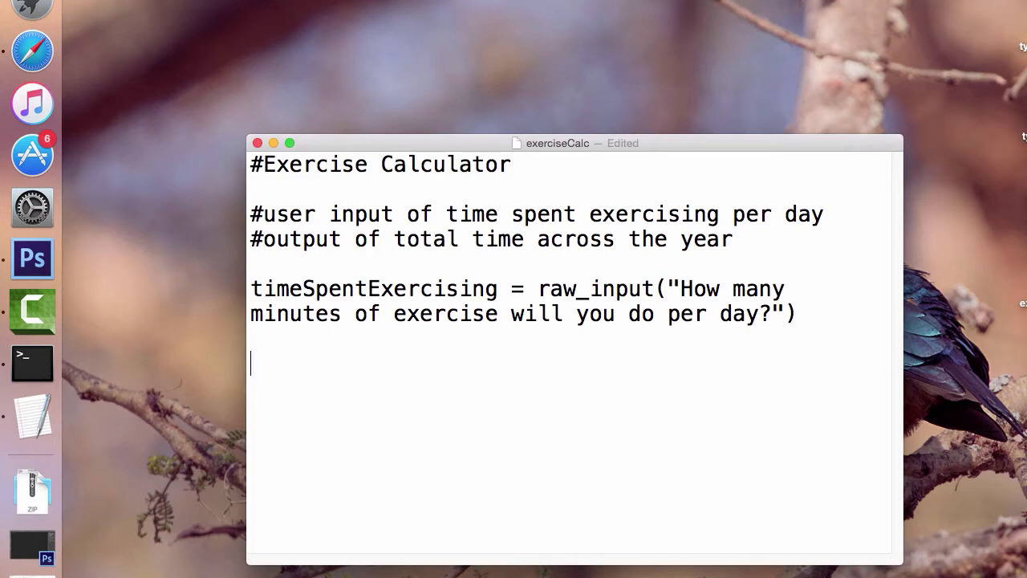
Add the line totalTimeAcrossYear = timeSpentExercising * 365.
{"action": "type", "text": "t"}
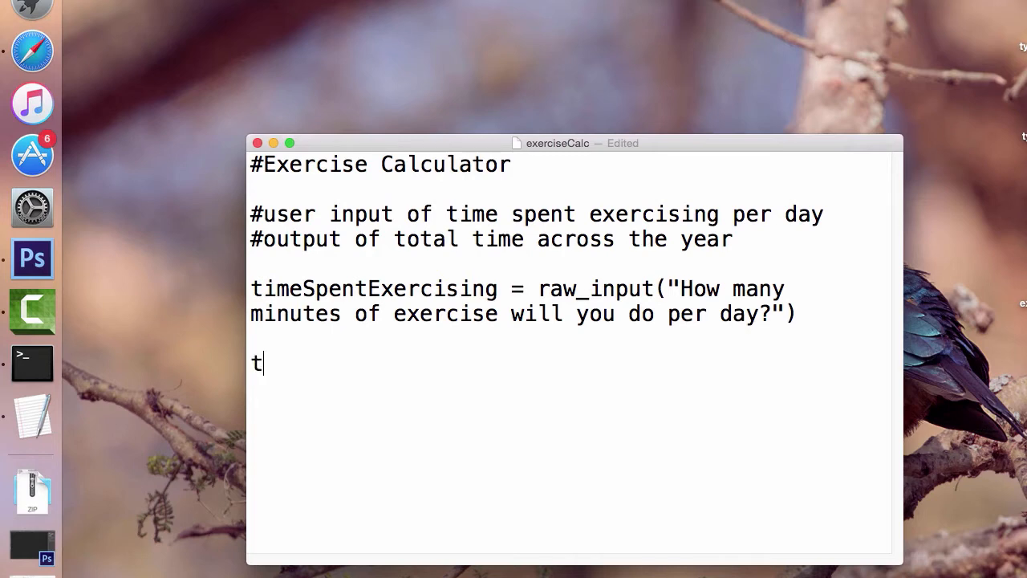
{"action": "type", "text": "otalTime"}
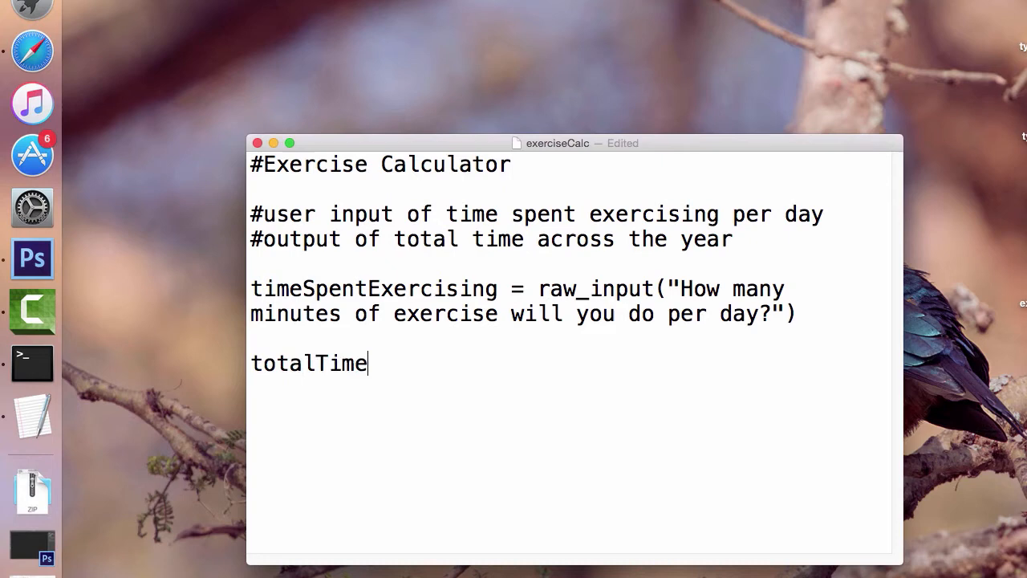
{"action": "type", "text": "A"}
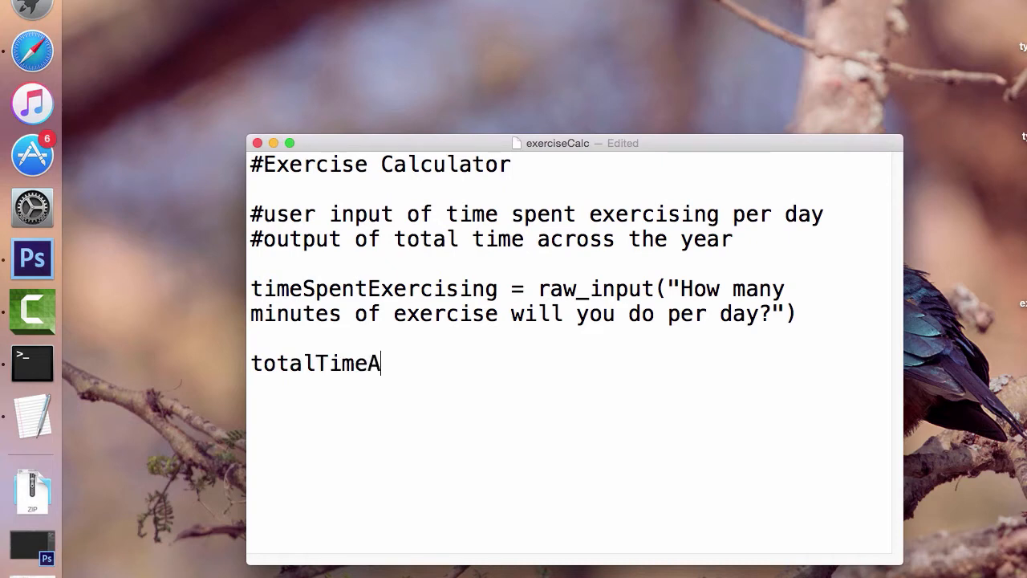
{"action": "type", "text": "crossYear"}
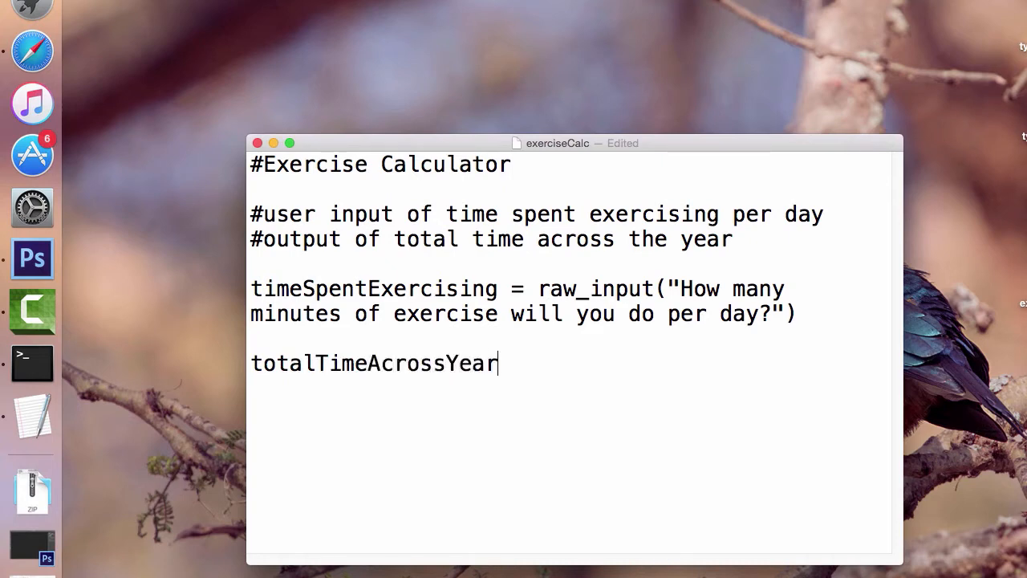
{"action": "type", "text": "="}
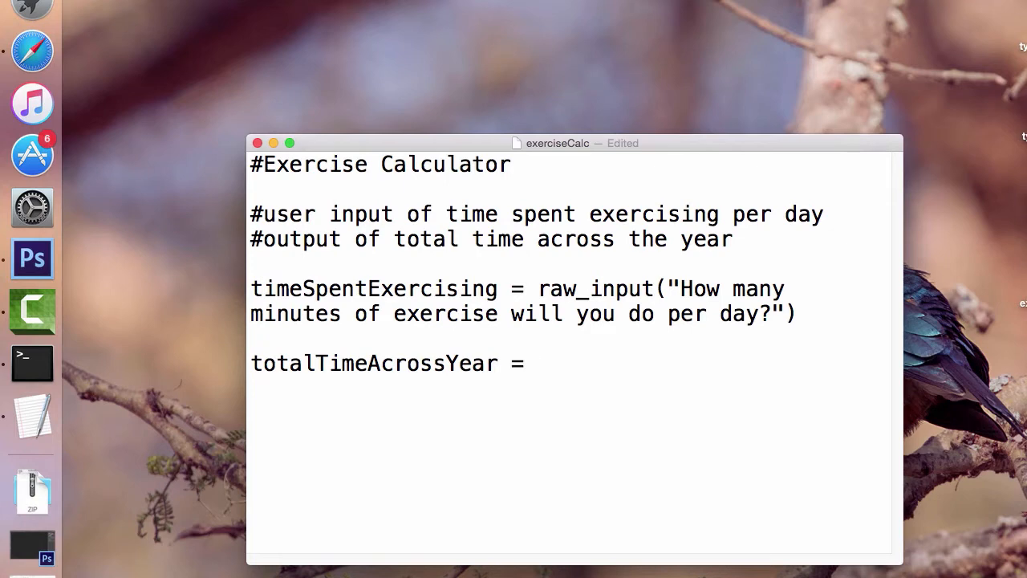
{"action": "type", "text": "timeSpent"}
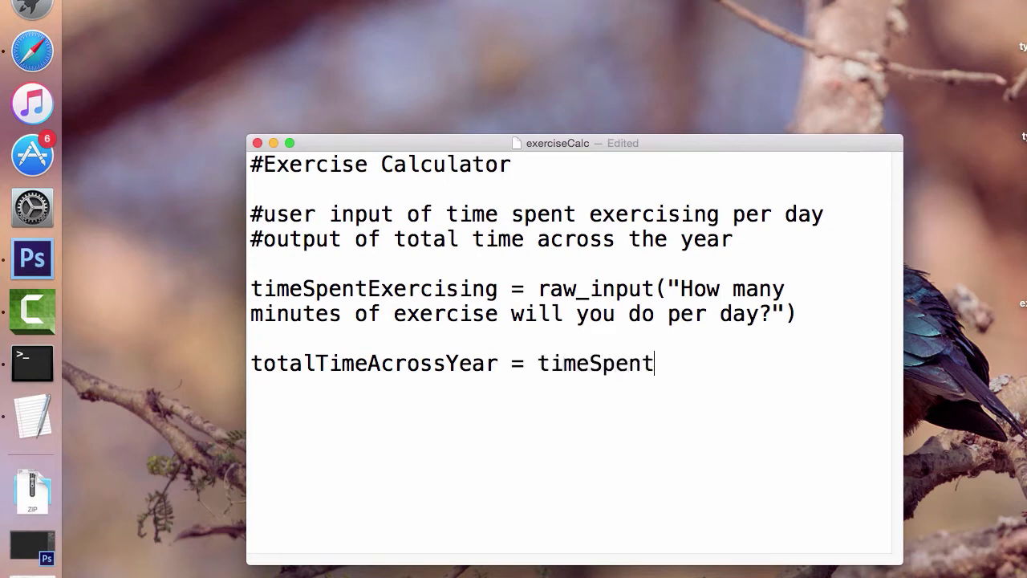
{"action": "type", "text": "Exercising"}
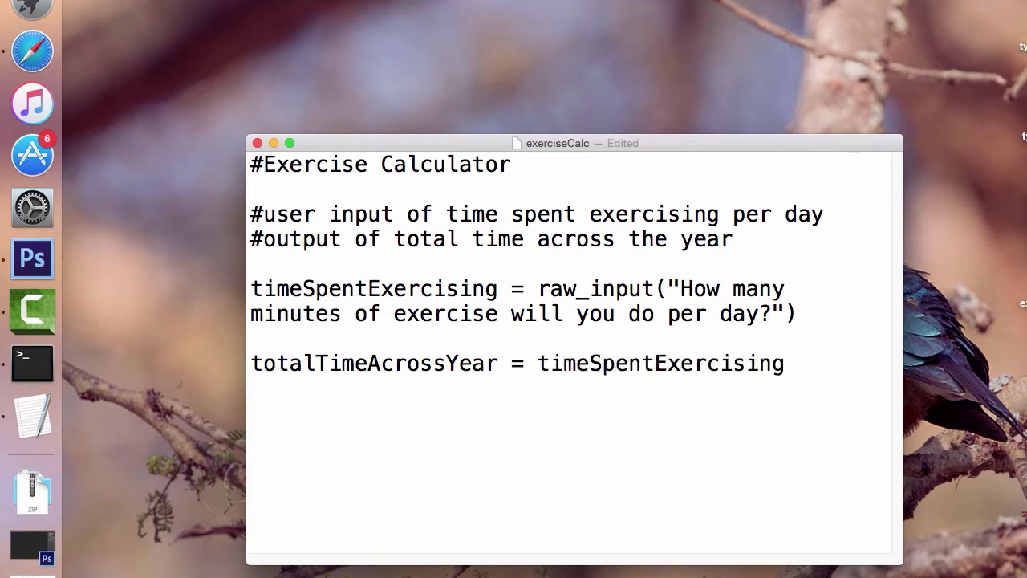
{"action": "type", "text": "* 365"}
{"action": "type", "text": "print"}
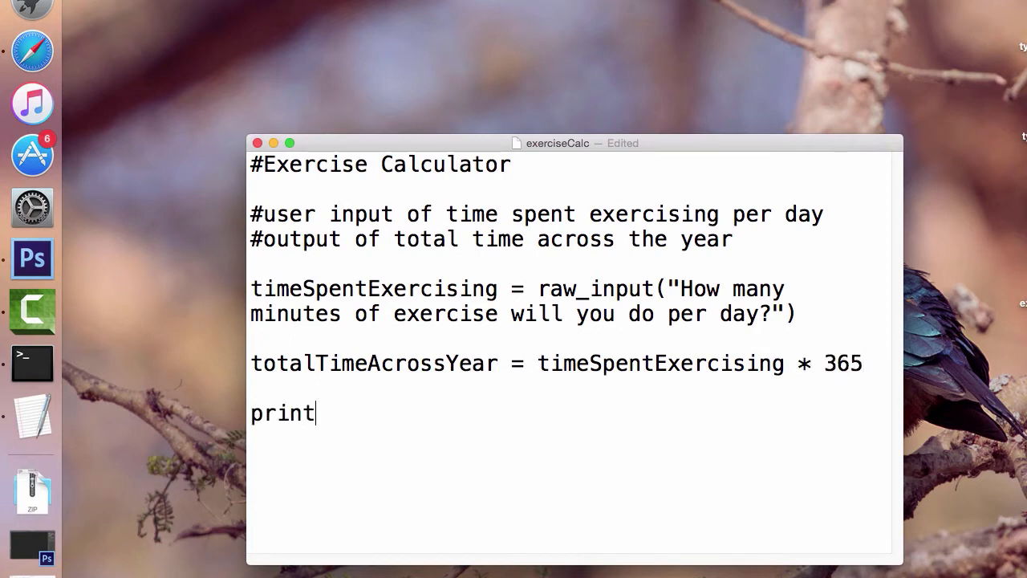
Write a print line starting "You'll exercise a total of" + totalTimeAcrossYear.
{"action": "type", "text": "("}
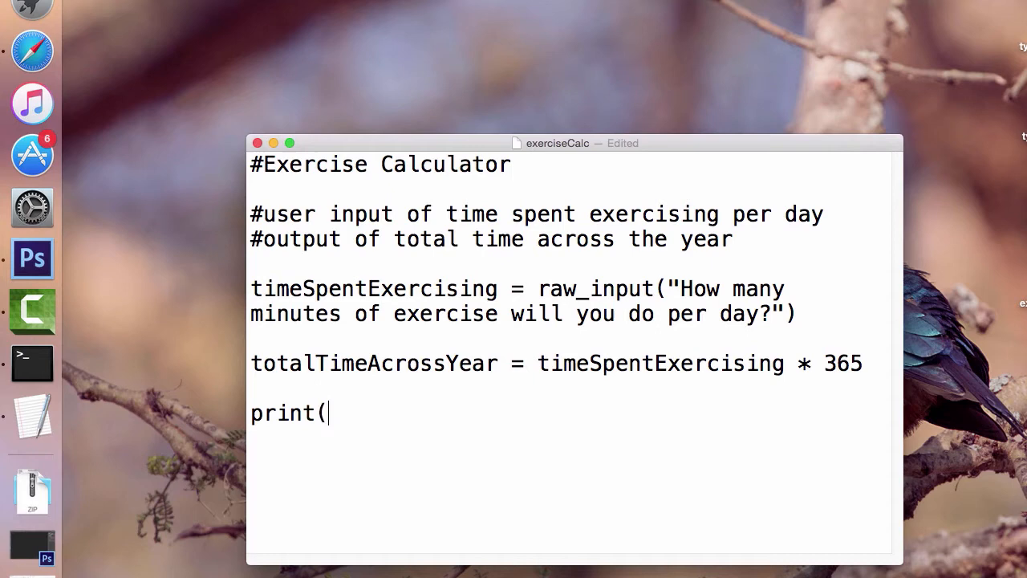
{"action": "type", "text": "\"\")"}
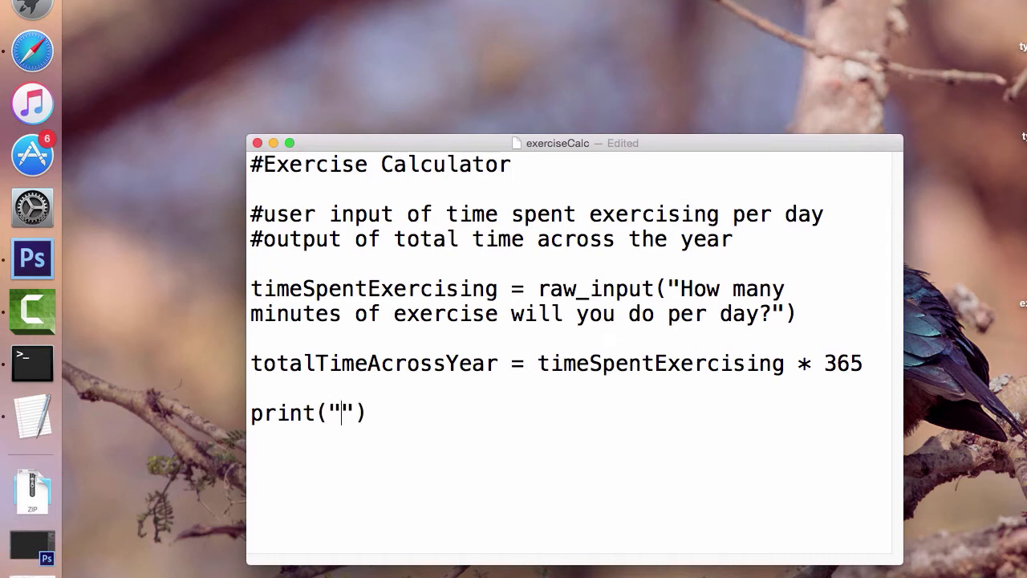
{"action": "type", "text": "You'll"}
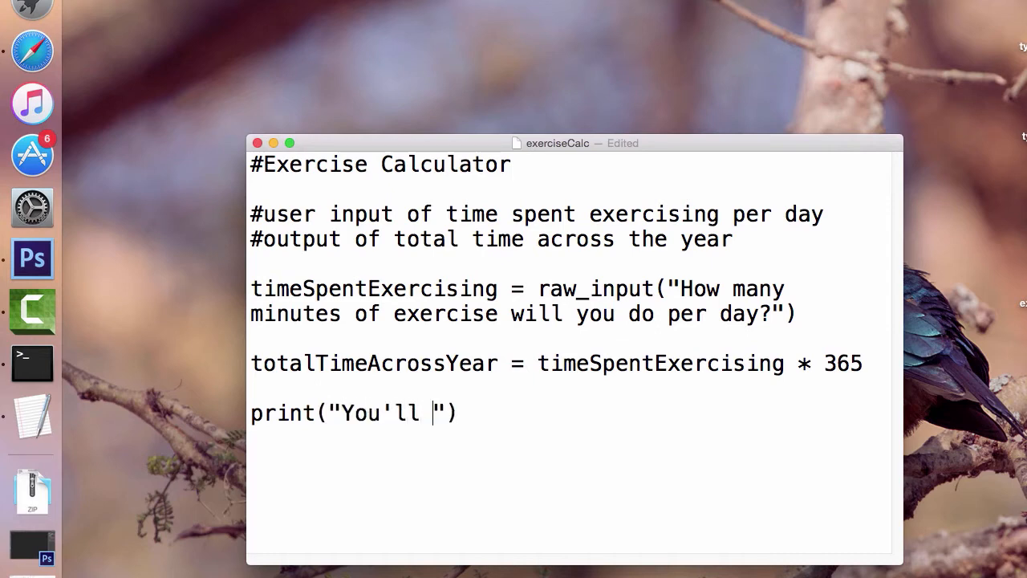
{"action": "type", "text": "exercise"}
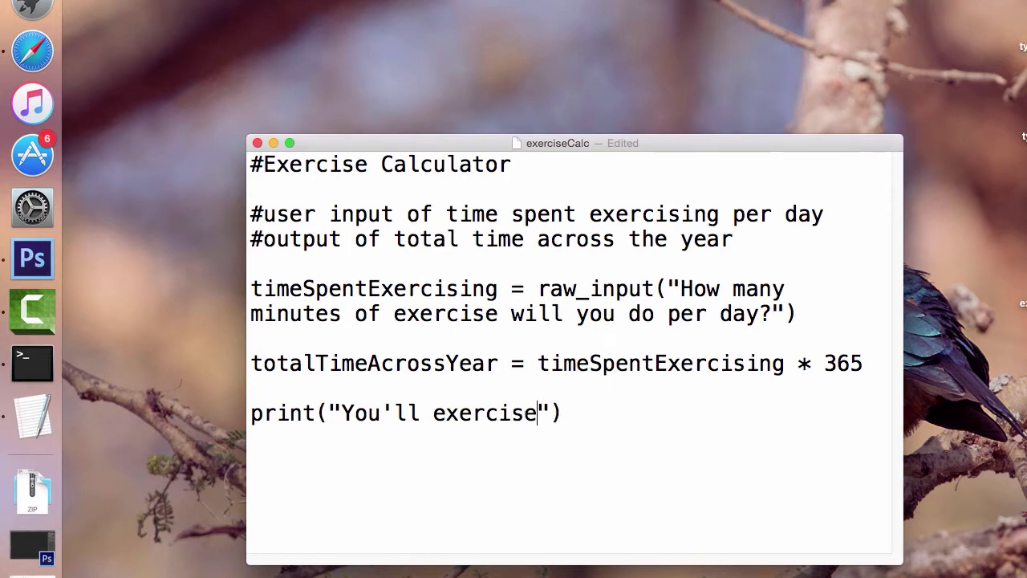
{"action": "type", "text": "a total of"}
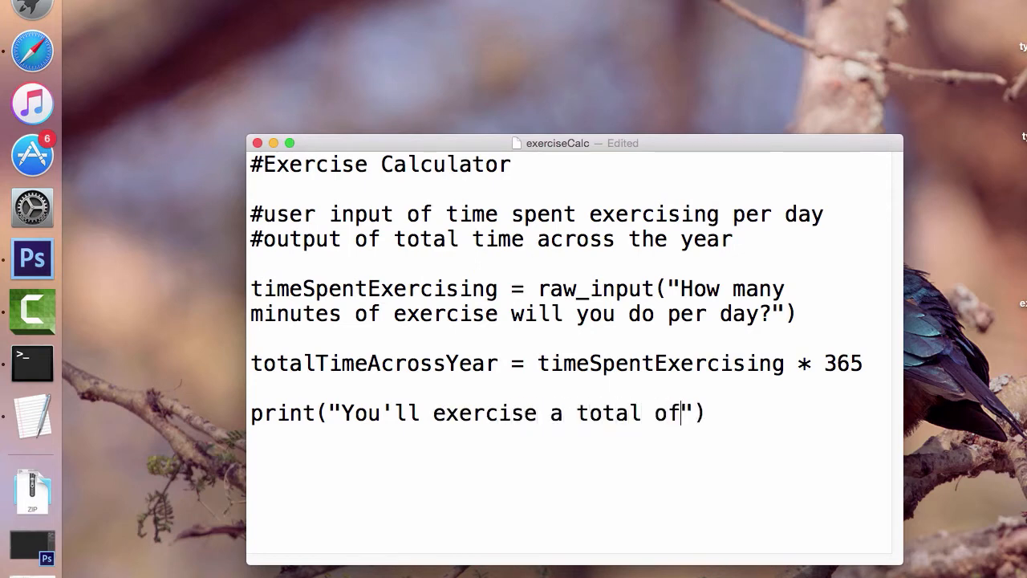
{"action": "type", "text": "+"}
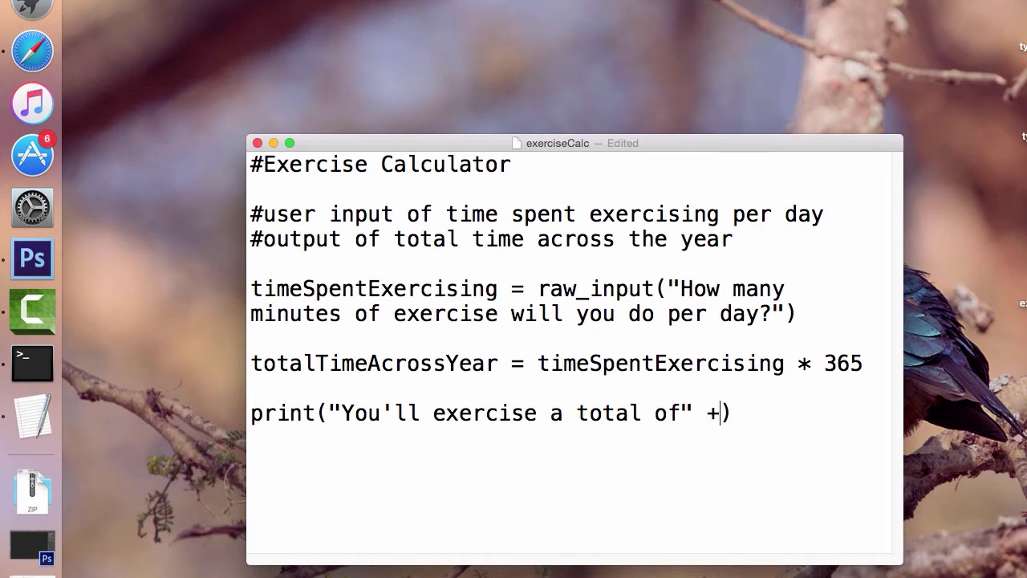
{"action": "type", "text": "totalTime"}
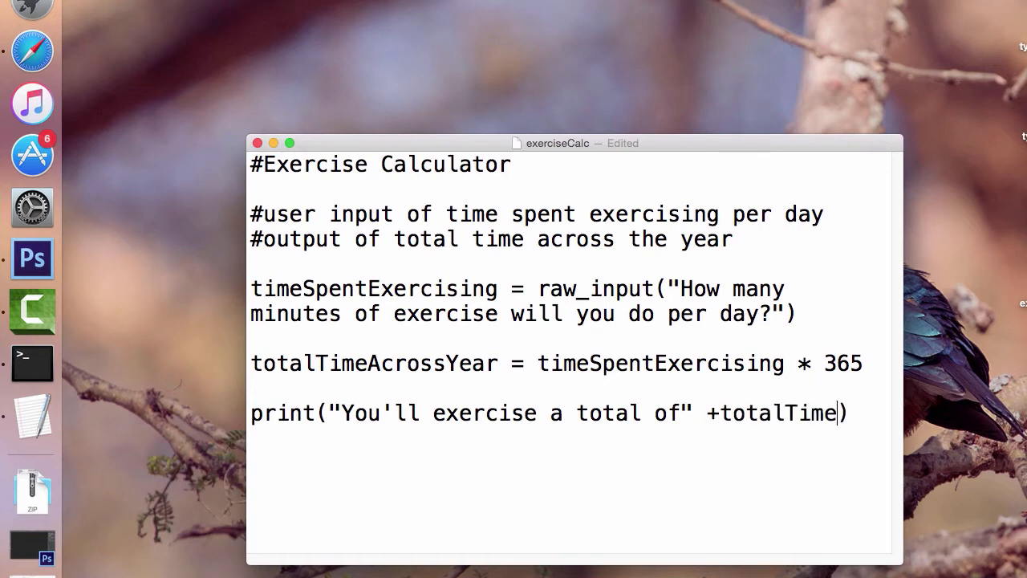
{"action": "type", "text": "Across"}
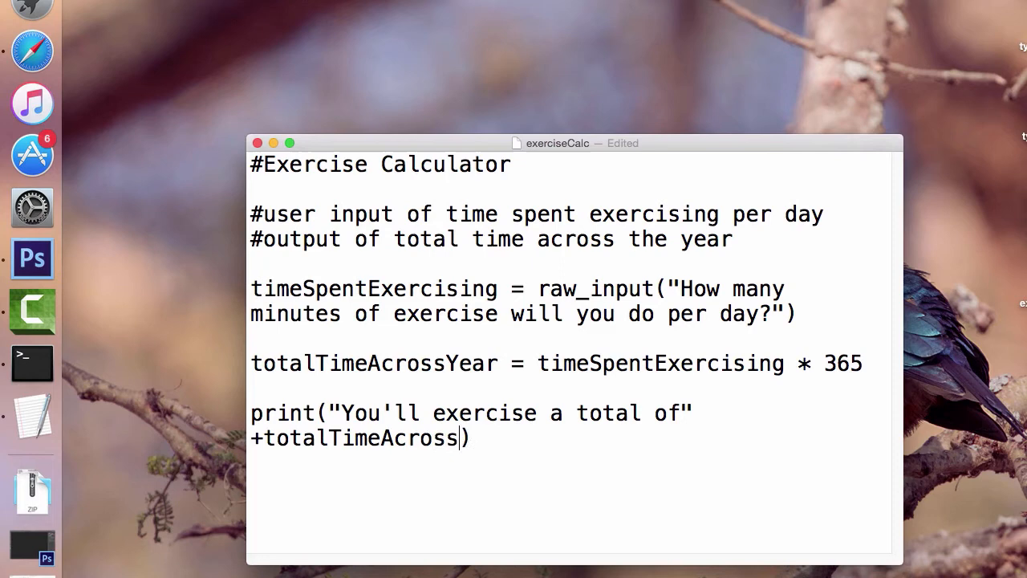
{"action": "type", "text": "Year"}
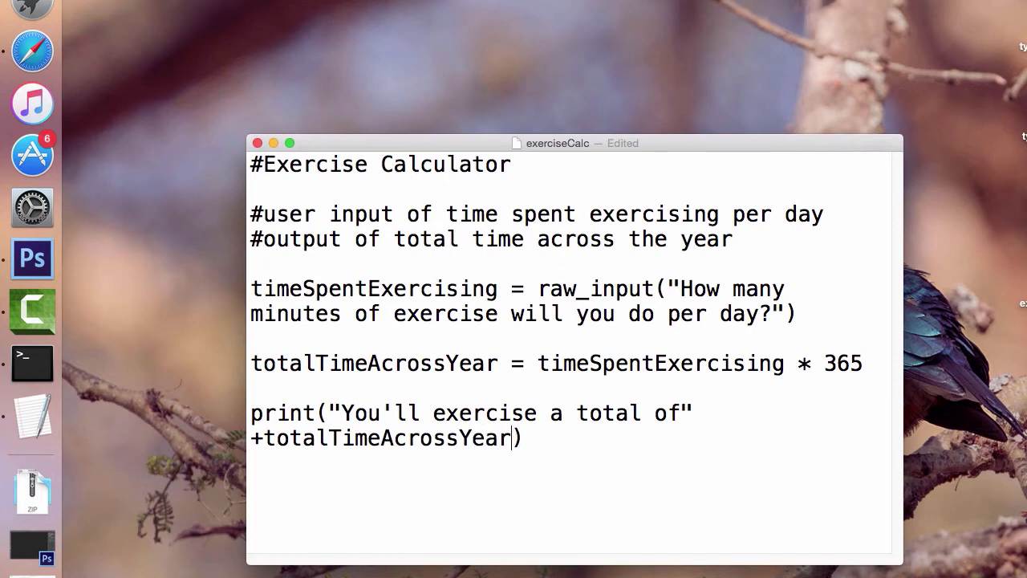
End the print with + "minutes exercising this year." and save the script.
{"action": "type", "text": "+"}
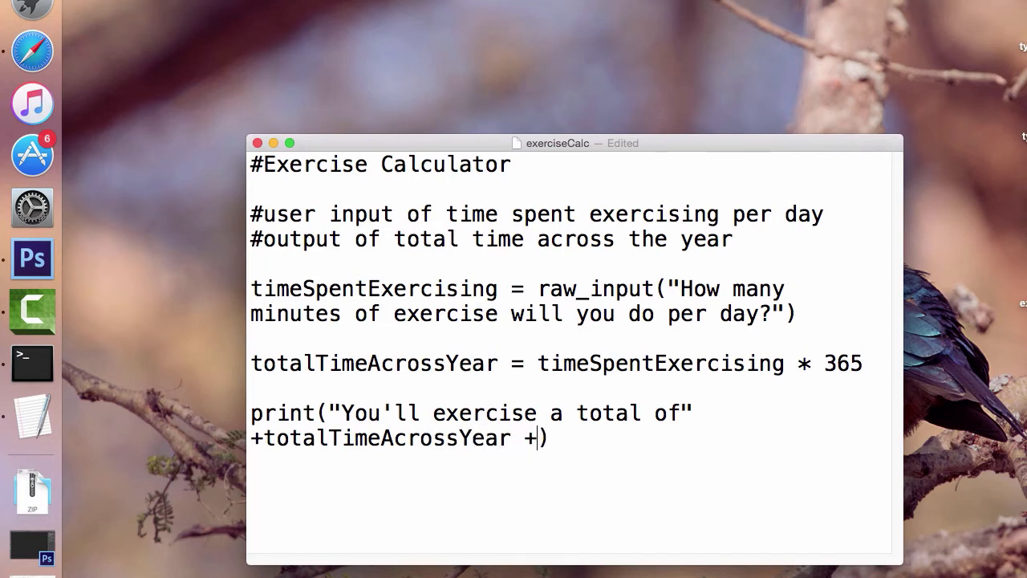
{"action": "type", "text": "\"\""}
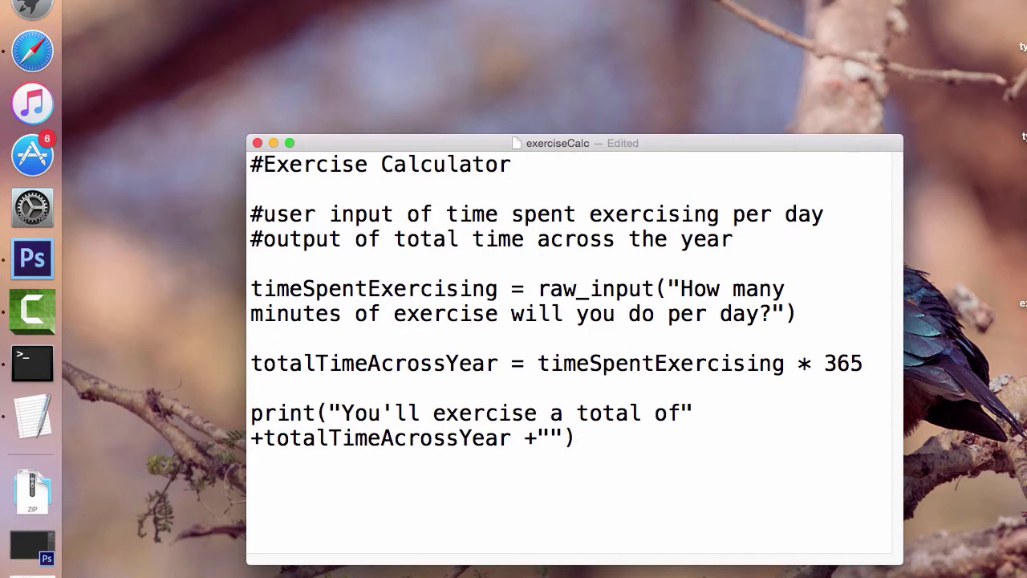
{"action": "type", "text": "minutes"}
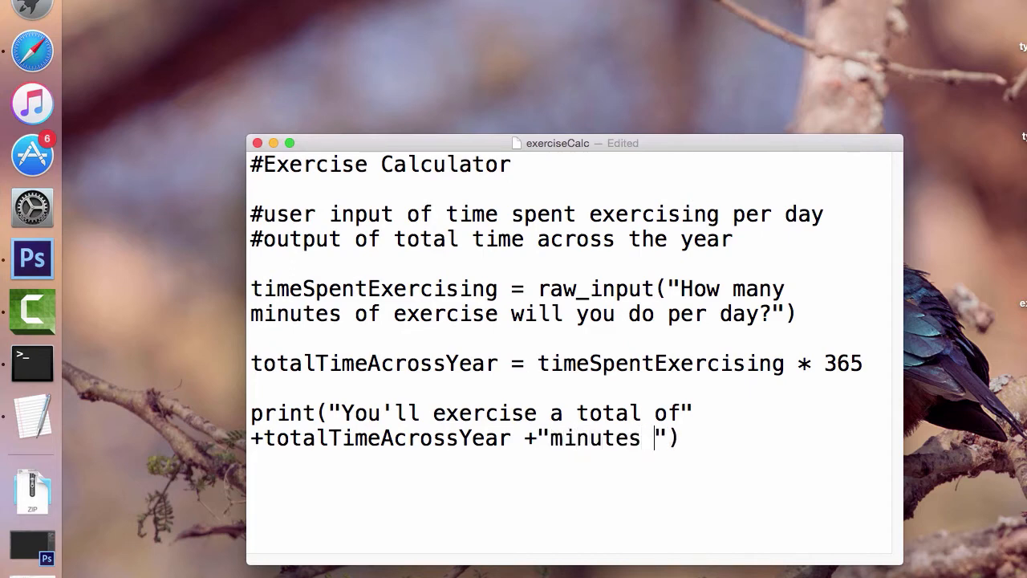
{"action": "type", "text": "exercising this"}
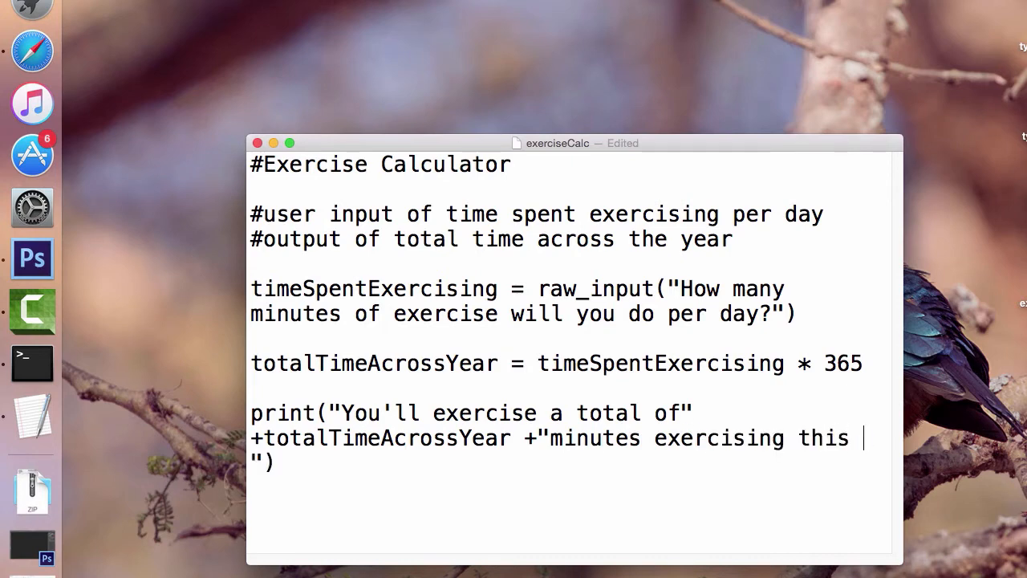
{"action": "type", "text": "year."}
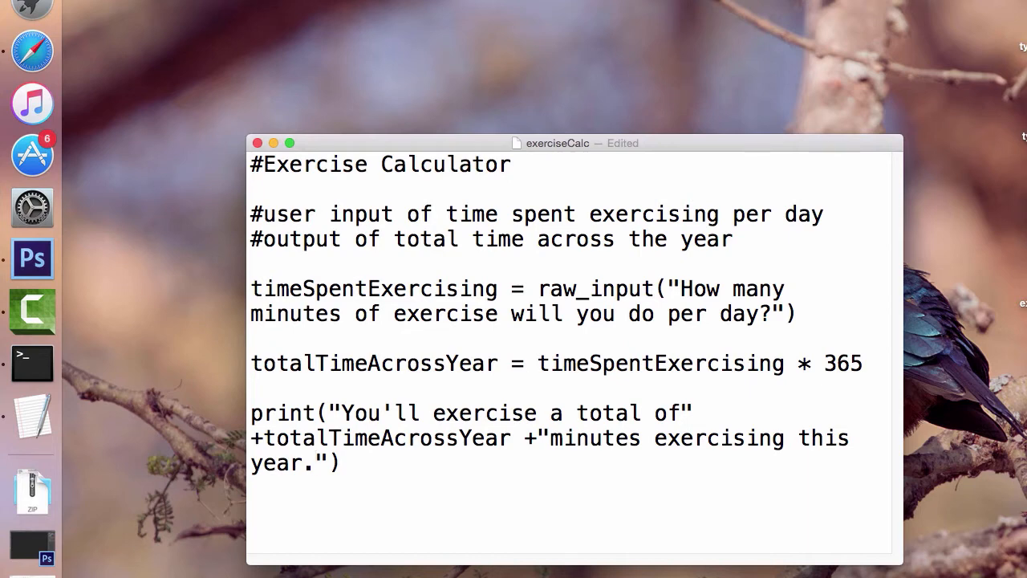
{"action": "key", "text": "cmd+s"}
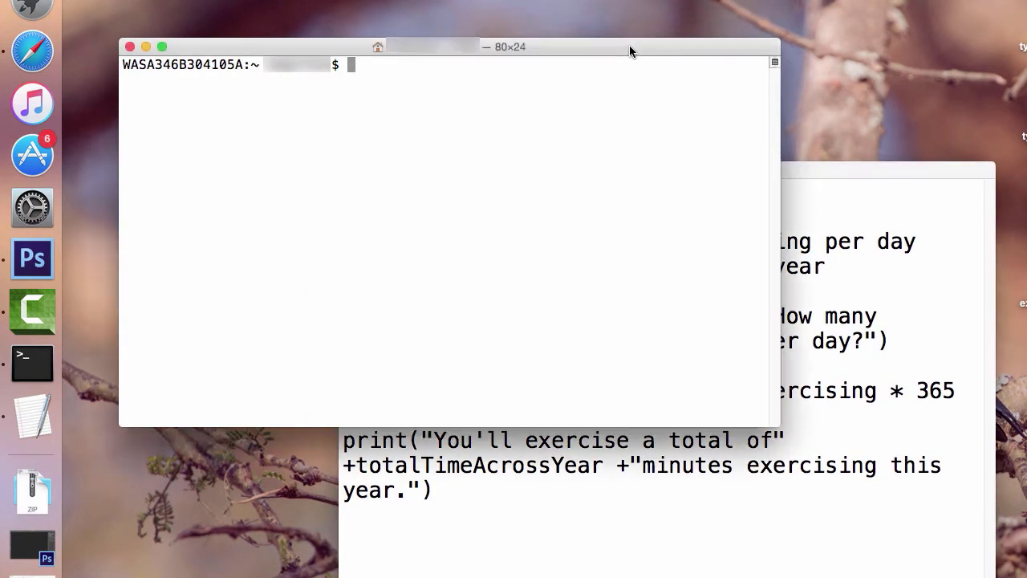
In Terminal, cd into desktop and run python exerciseCalc.py.
{"action": "type", "text": "cd deskto"}
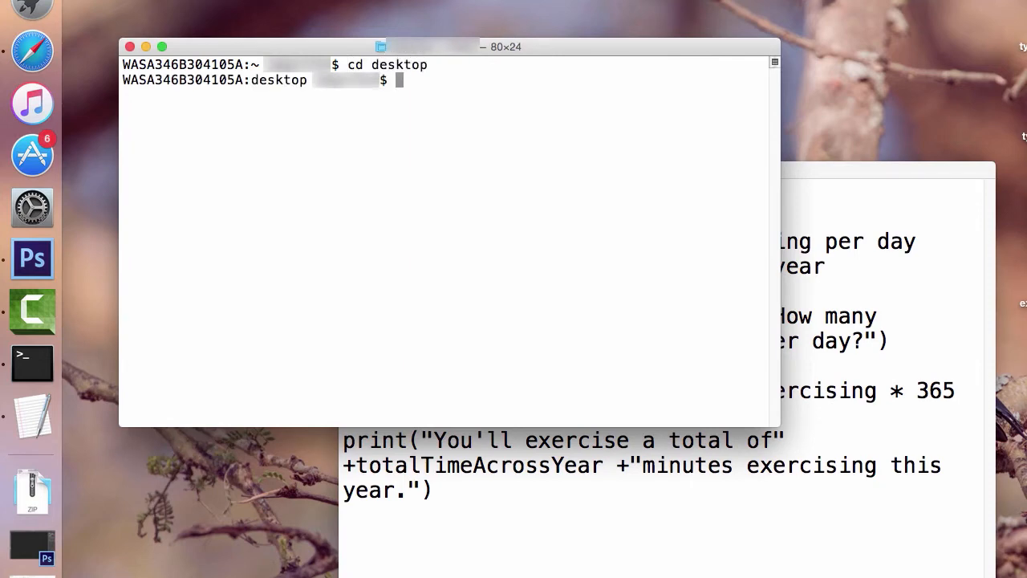
{"action": "type", "text": "python"}
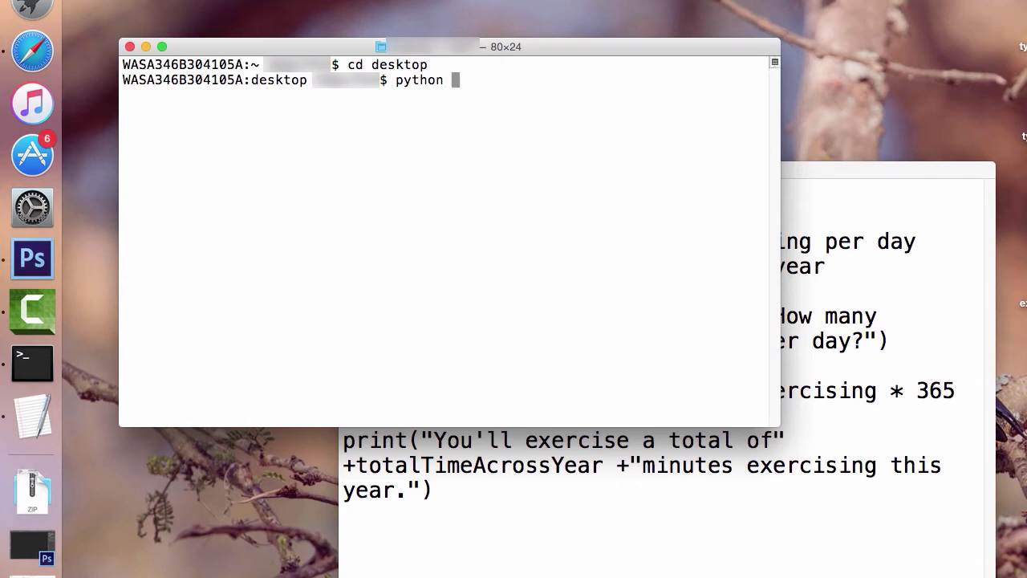
{"action": "left_click", "coordinate": [642, 337]}
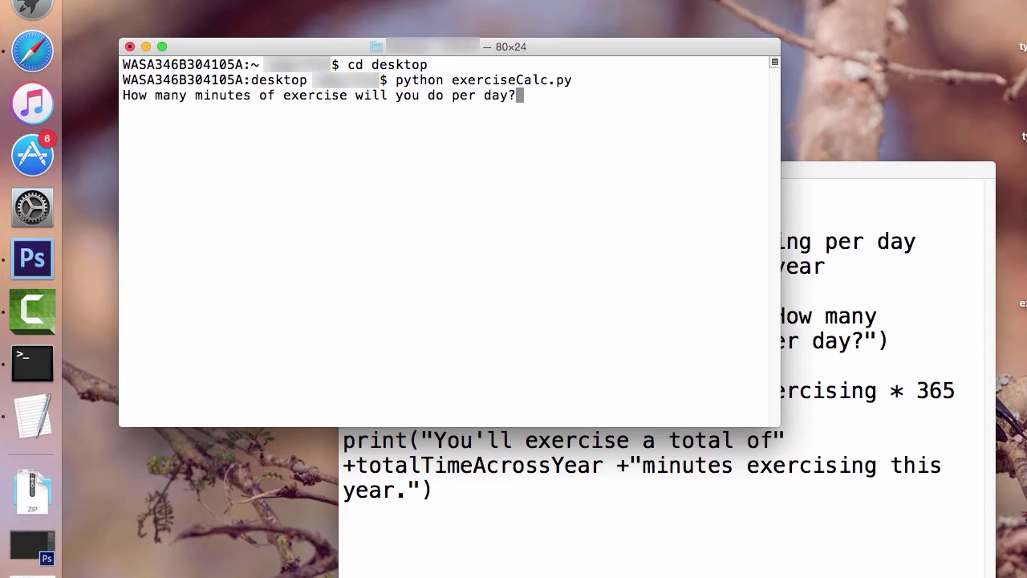
Enter 10 minutes per day at the script's prompt.
{"action": "type", "text": "10"}
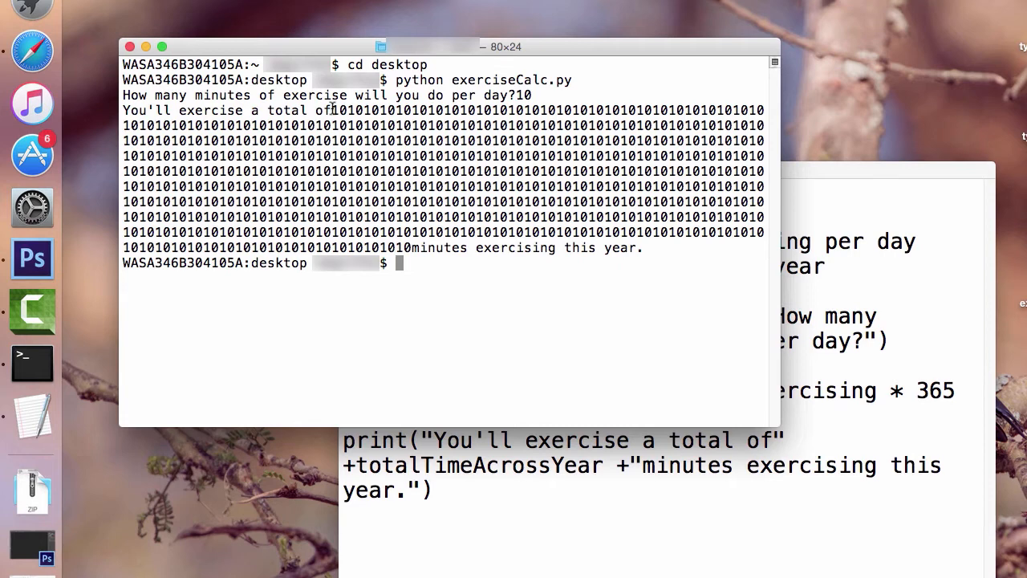
Highlight the repeated 10s in Terminal's output, then return to the exerciseCalc window.
{"action": "double_click", "coordinate": [340, 110]}
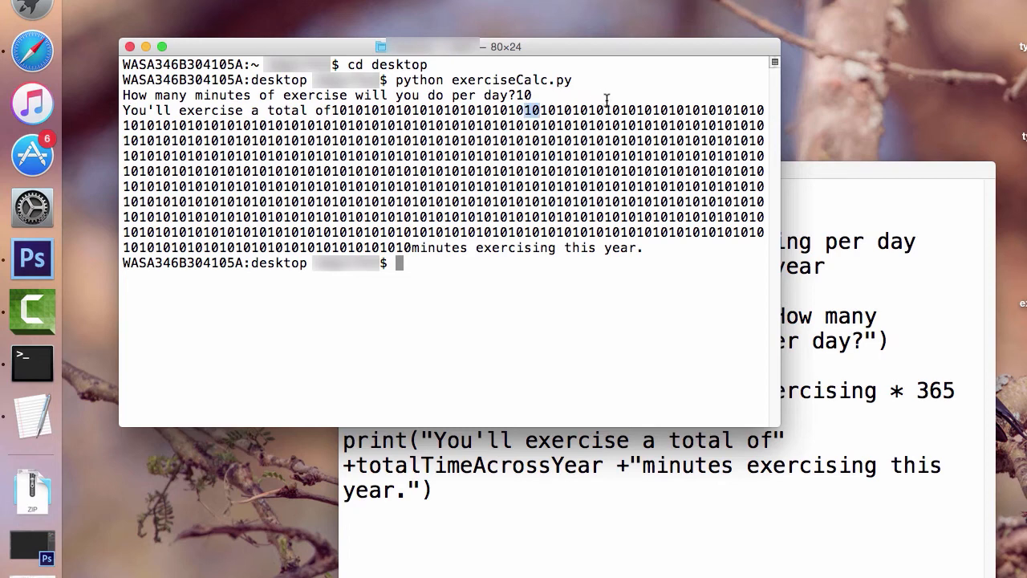
{"action": "mouse_move", "coordinate": [672, 104]}
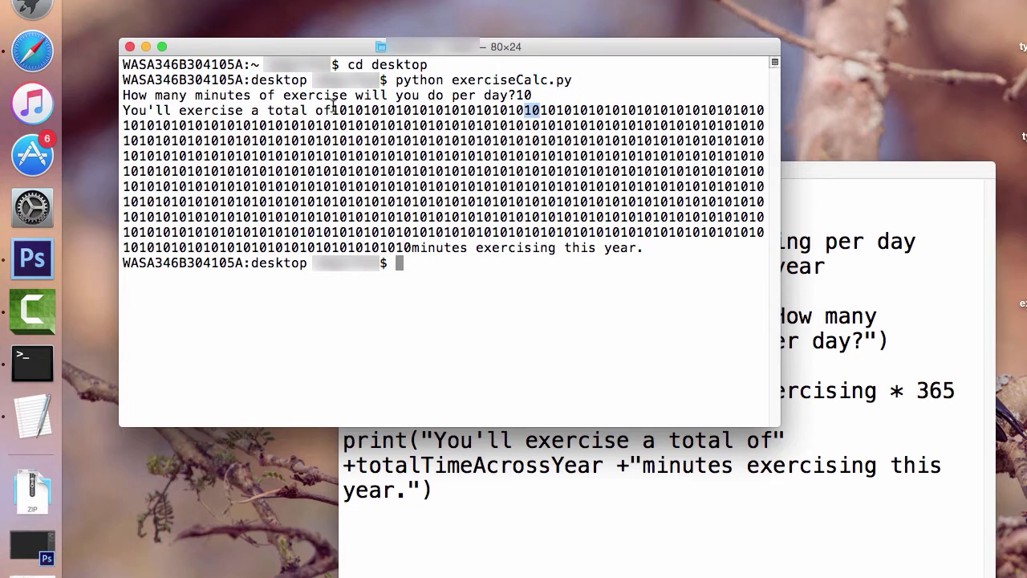
{"action": "left_click_drag", "start_coordinate": [329, 110], "coordinate": [762, 110]}
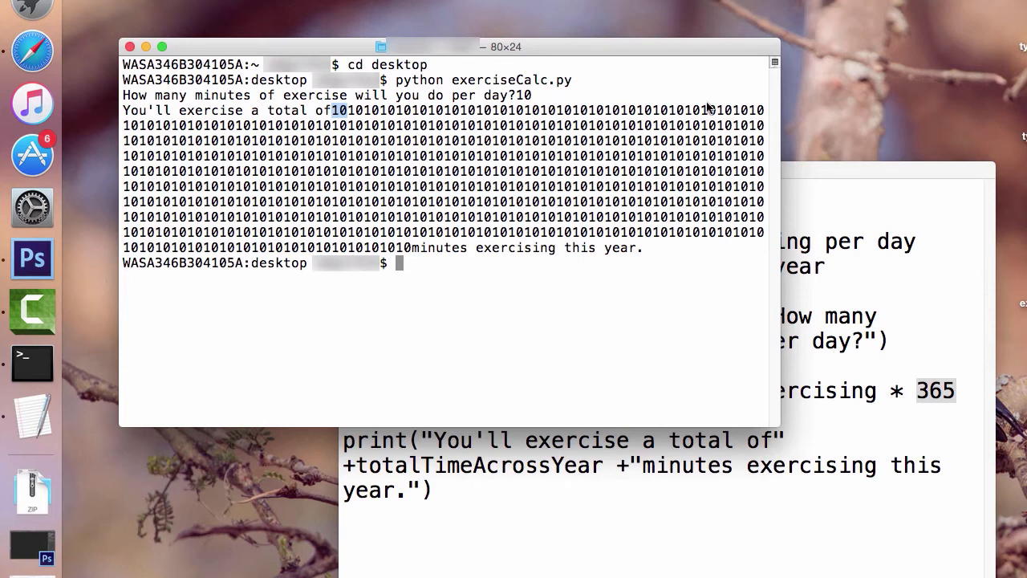
{"action": "mouse_move", "coordinate": [831, 262]}
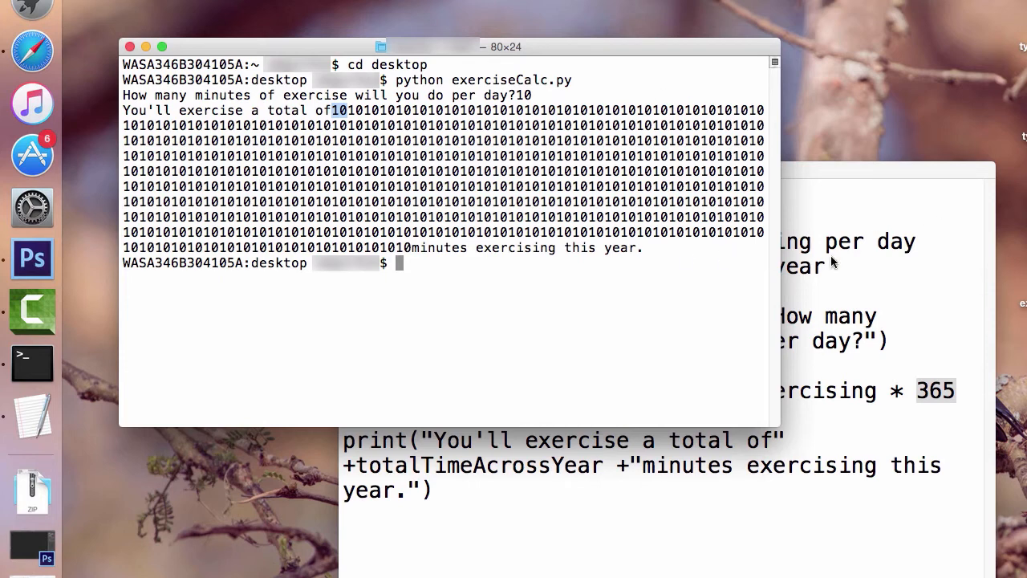
{"action": "left_click", "coordinate": [666, 170]}
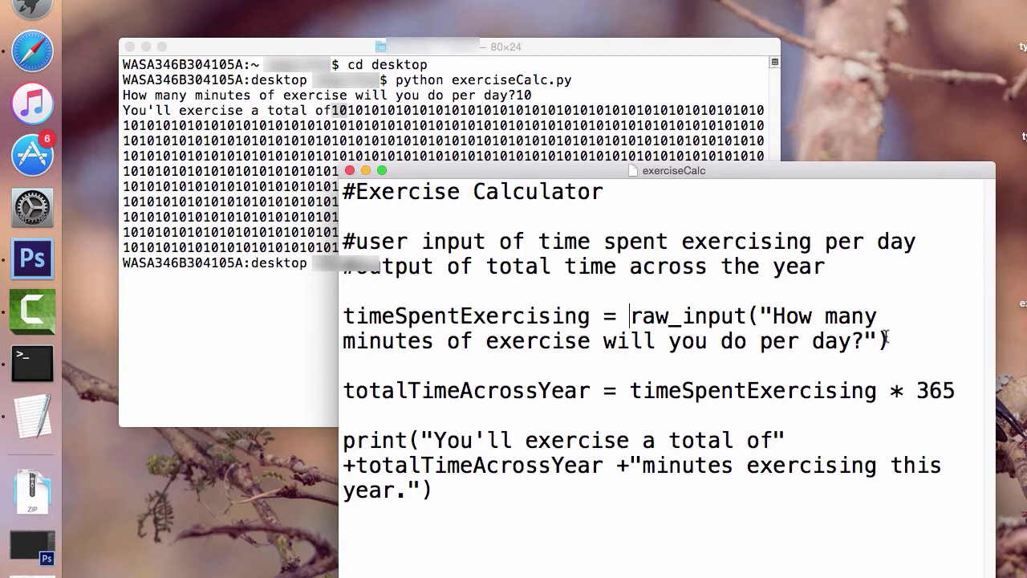
Wrap the raw_input call in int(), then change that wrapper to float().
{"action": "left_click_drag", "start_coordinate": [631, 315], "coordinate": [890, 341]}
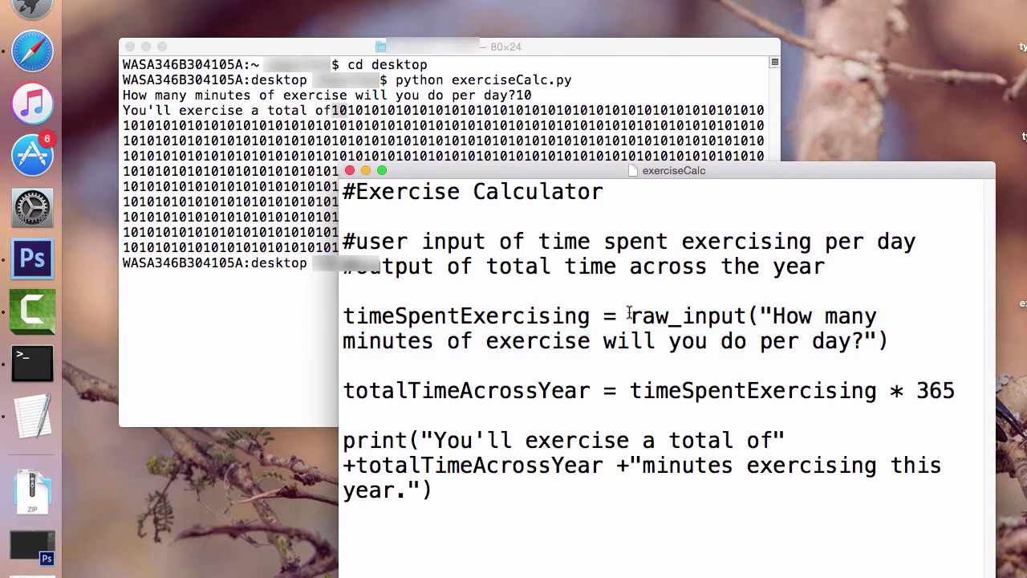
{"action": "type", "text": "("}
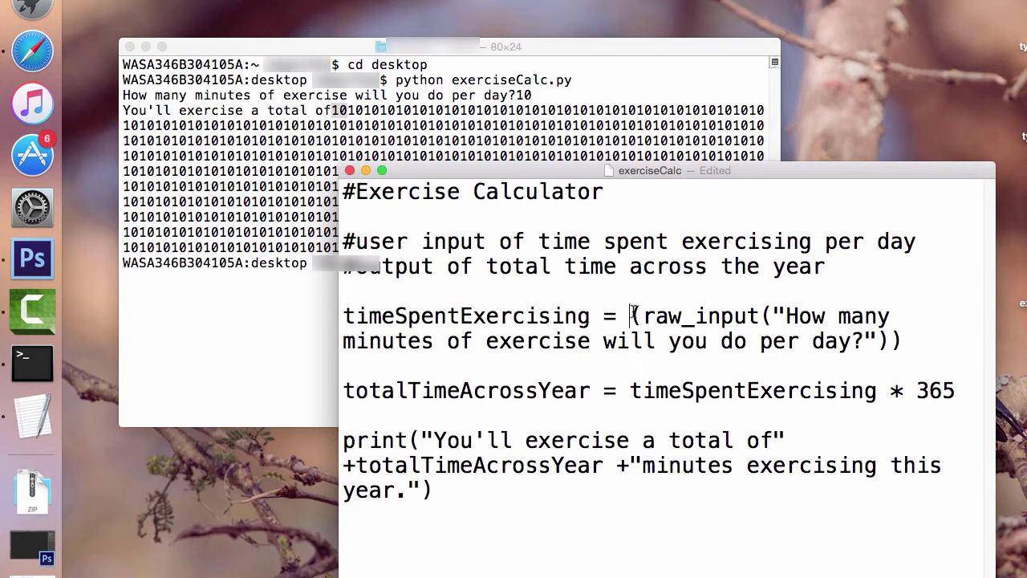
{"action": "type", "text": "int("}
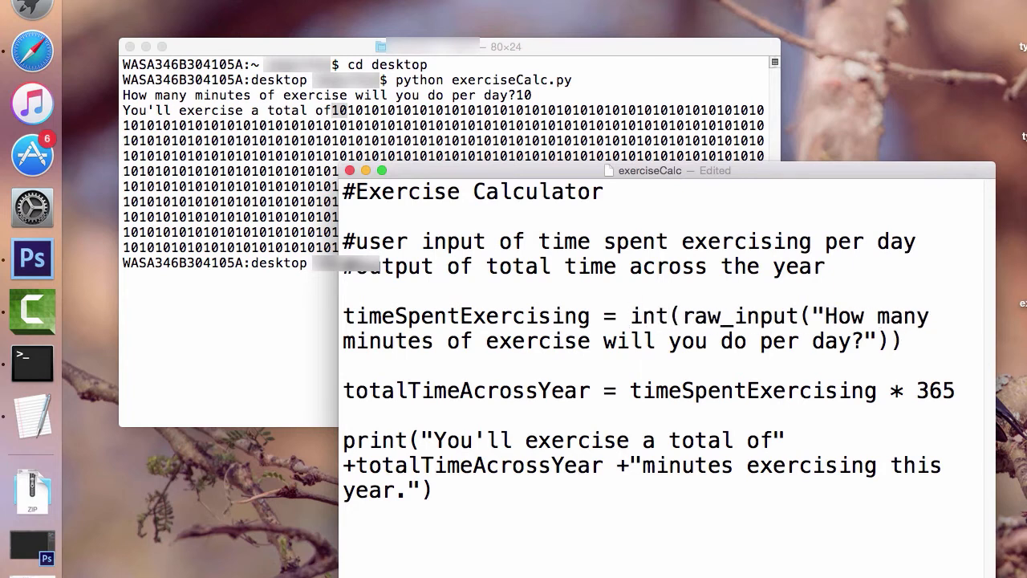
{"action": "left_click_drag", "start_coordinate": [682, 315], "coordinate": [891, 341]}
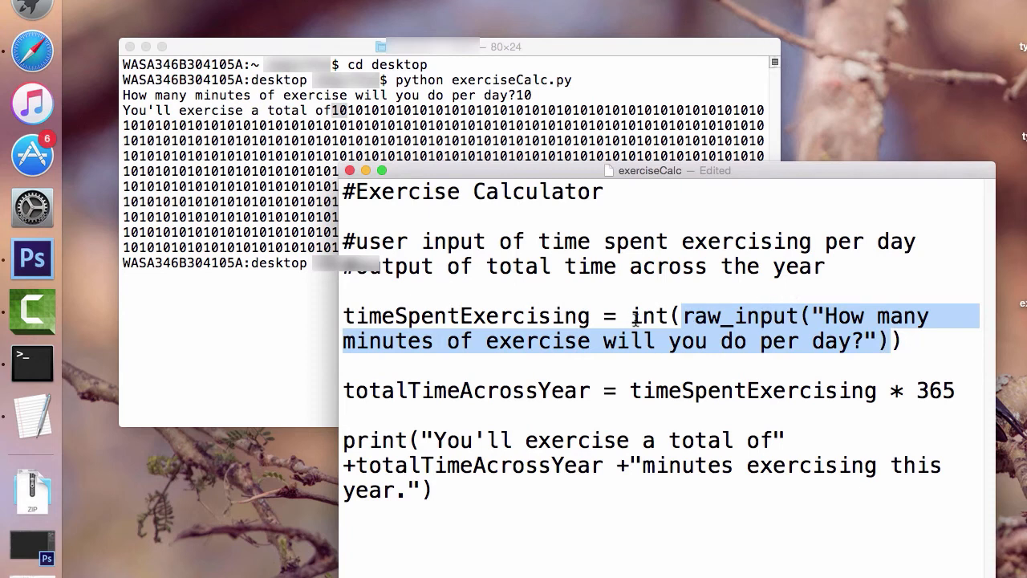
{"action": "type", "text": "fl"}
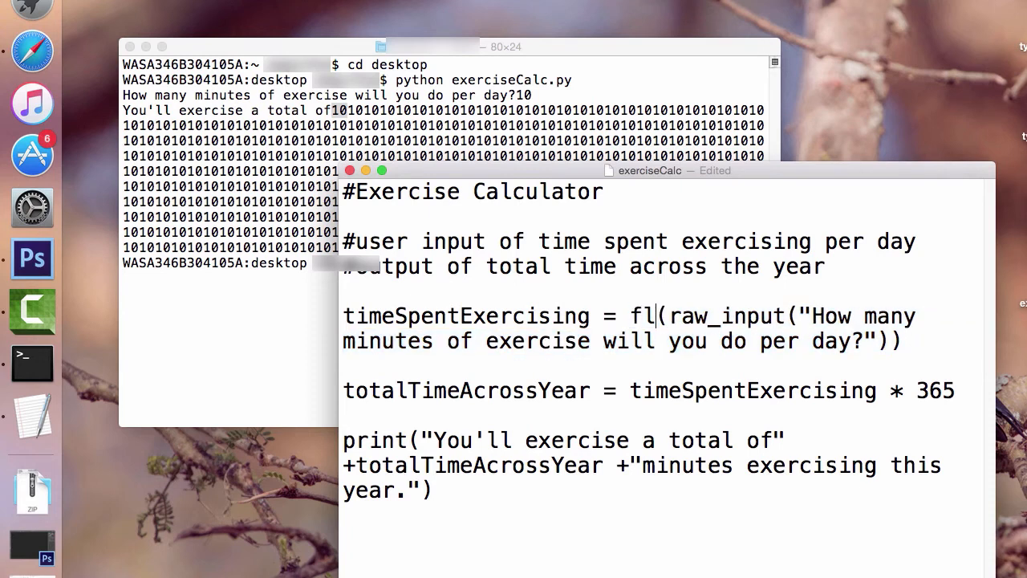
{"action": "type", "text": "oat"}
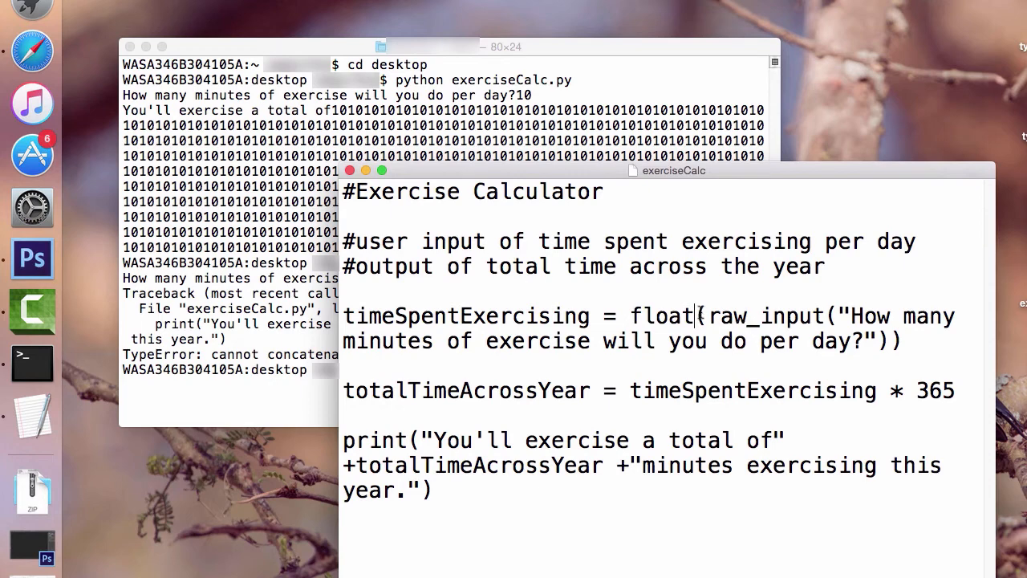
Revert the float wrapper to int, rerun with 10, and place the cursor after 365.
{"action": "double_click", "coordinate": [661, 316]}
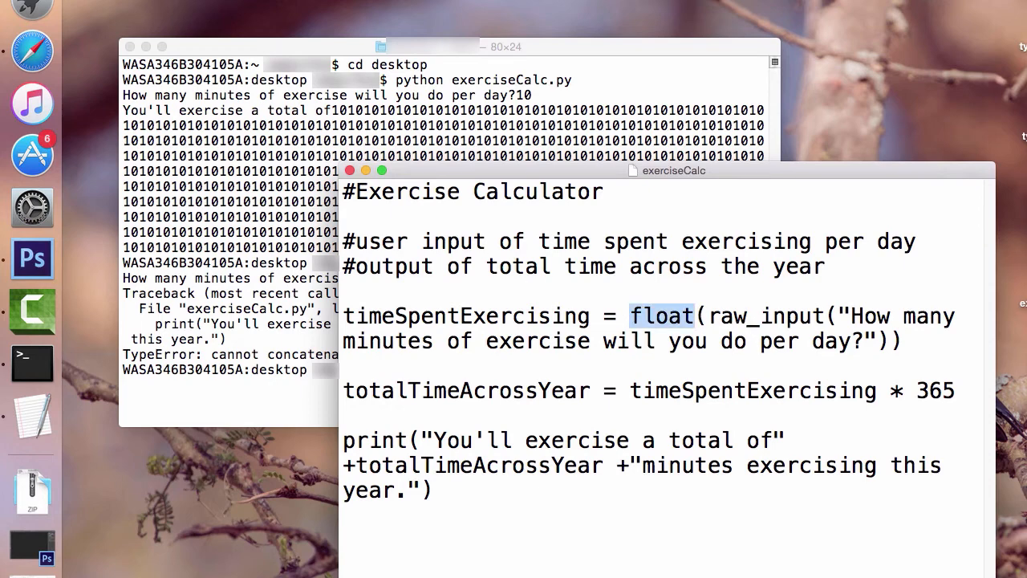
{"action": "type", "text": "int"}
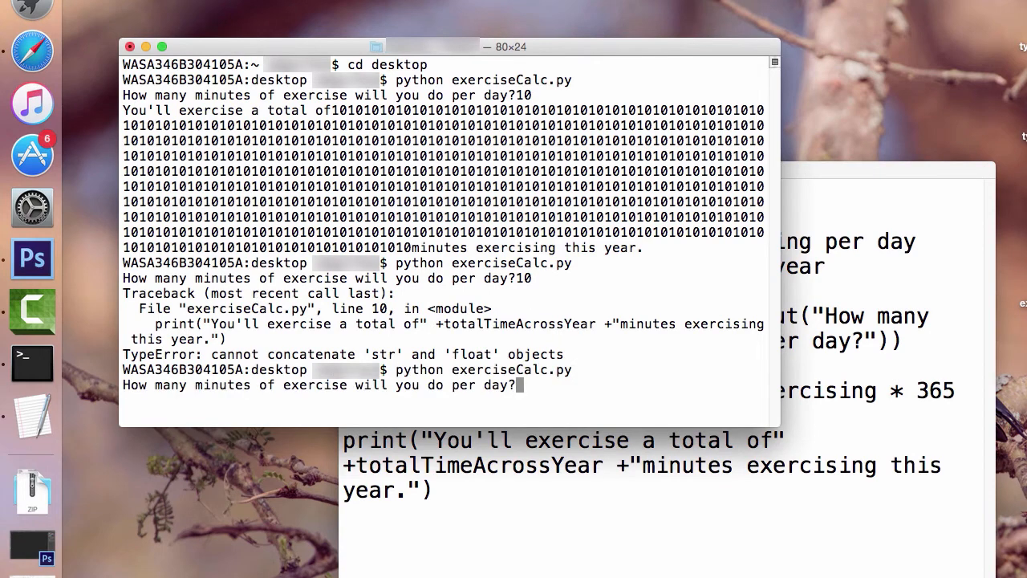
{"action": "type", "text": "10"}
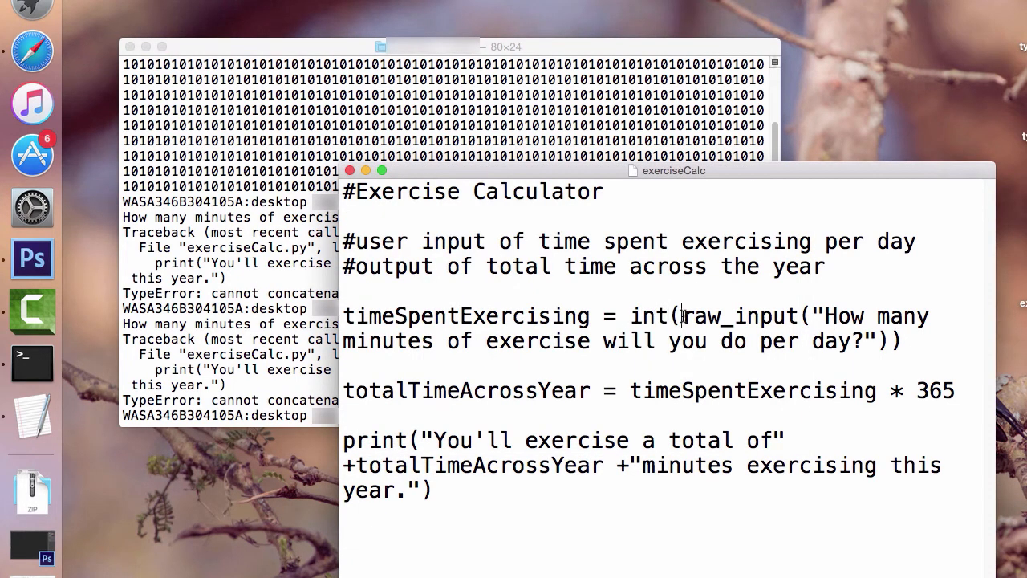
{"action": "left_click_drag", "start_coordinate": [682, 316], "coordinate": [899, 341]}
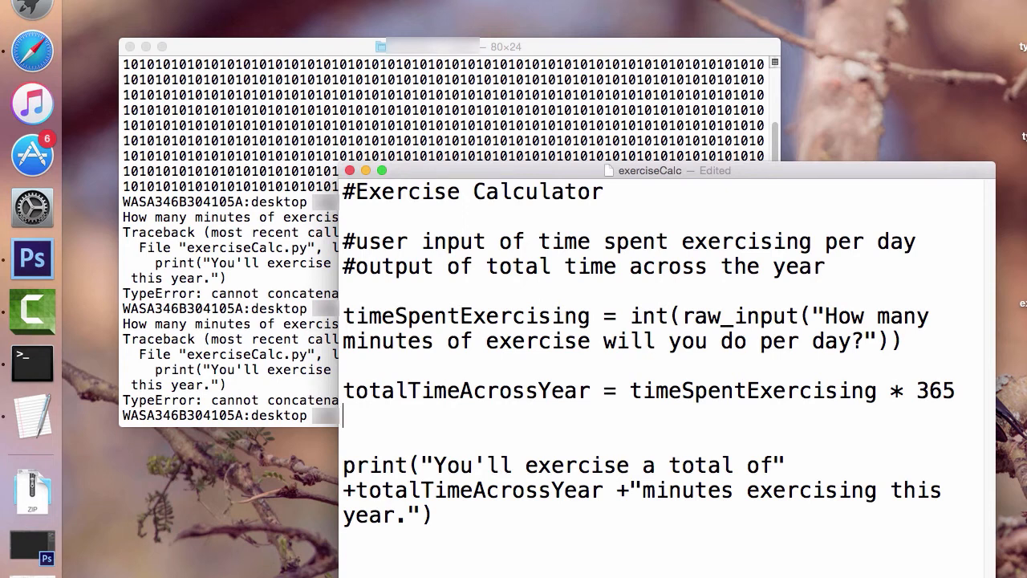
Type the line stringTotalTime = str(totalTimeAcrossYear) below the yearly calculation.
{"action": "type", "text": "s"}
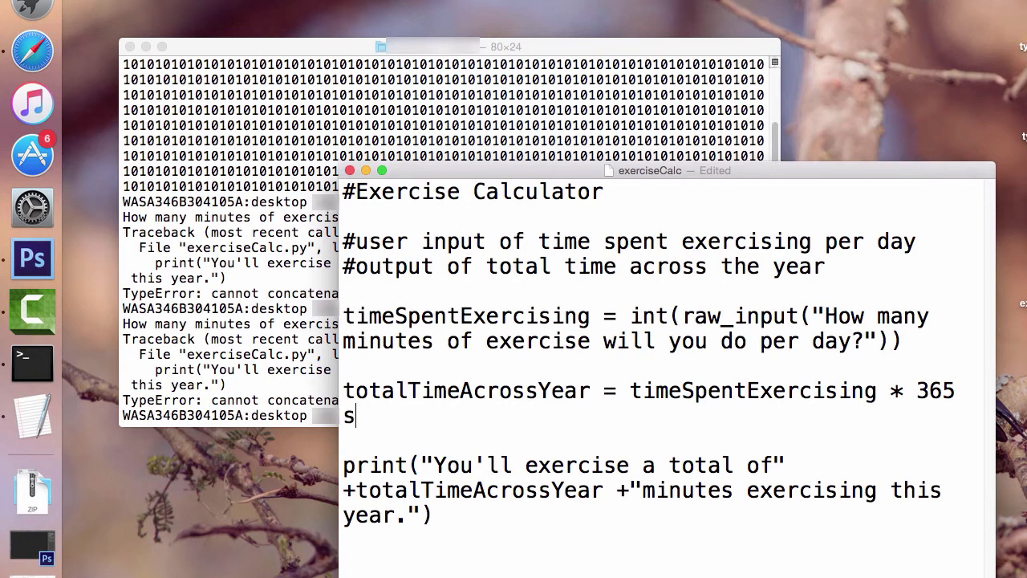
{"action": "type", "text": "tring"}
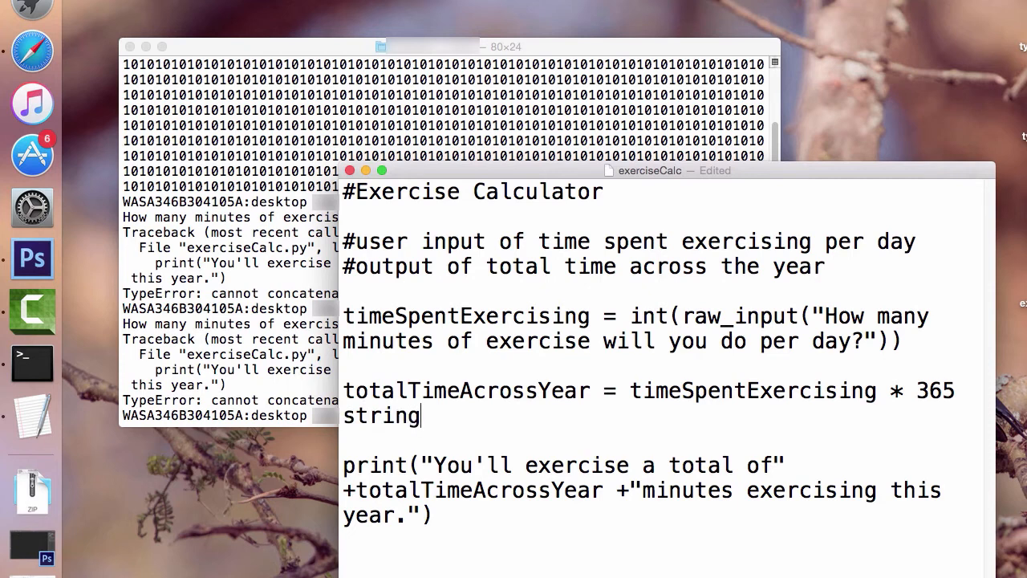
{"action": "type", "text": "TotalTime"}
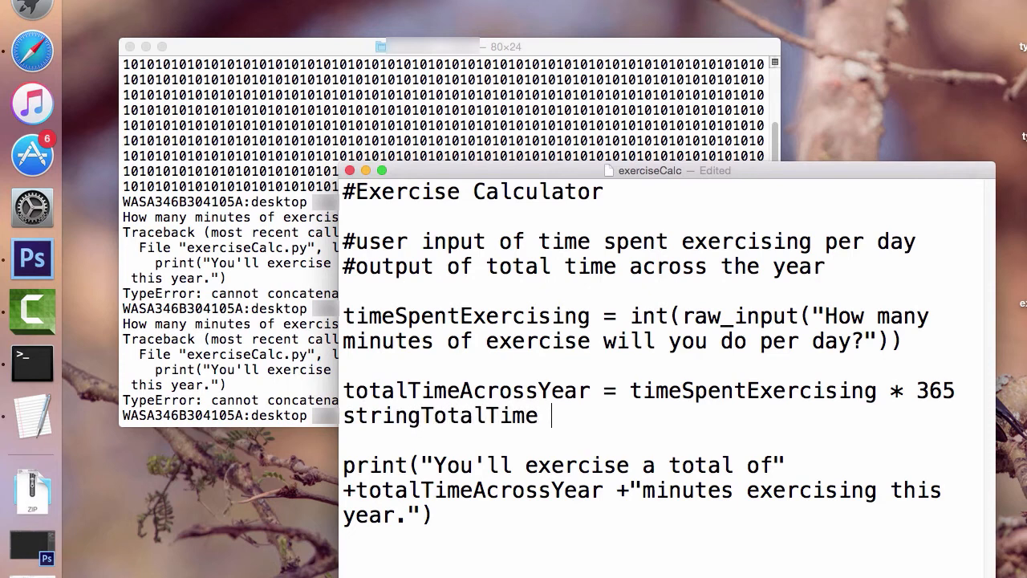
{"action": "type", "text": "= str"}
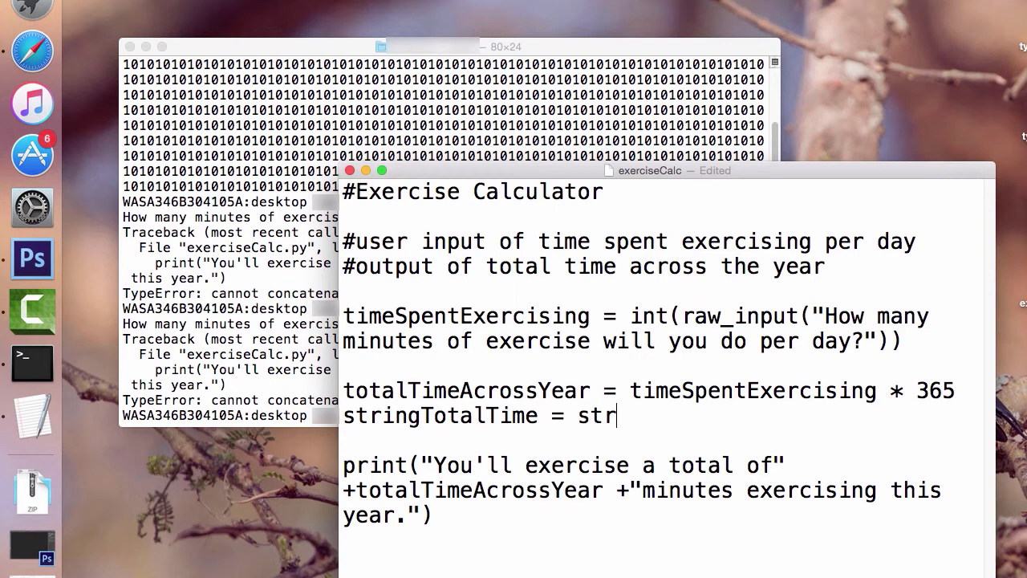
{"action": "type", "text": "("}
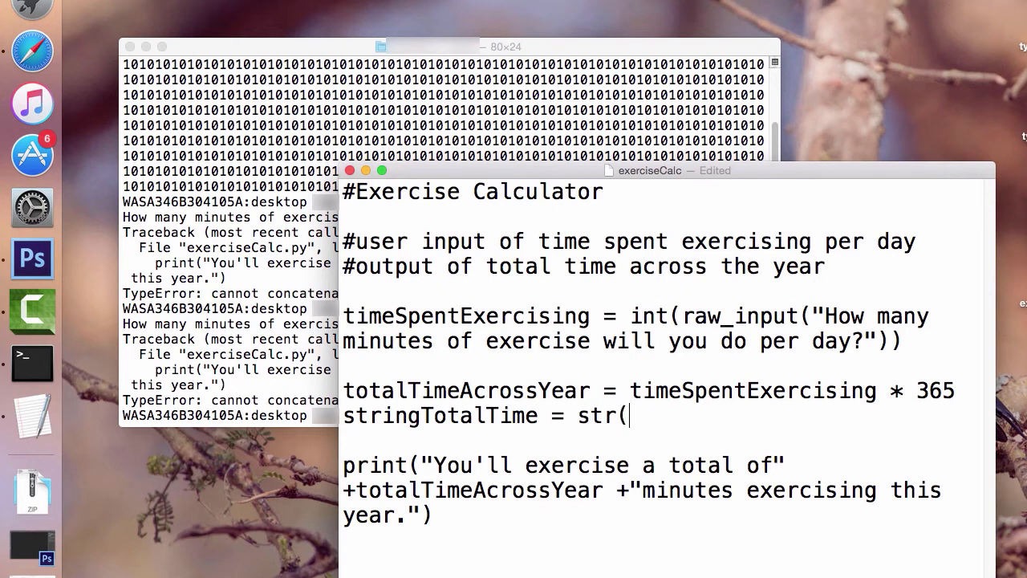
{"action": "type", "text": "totalTime"}
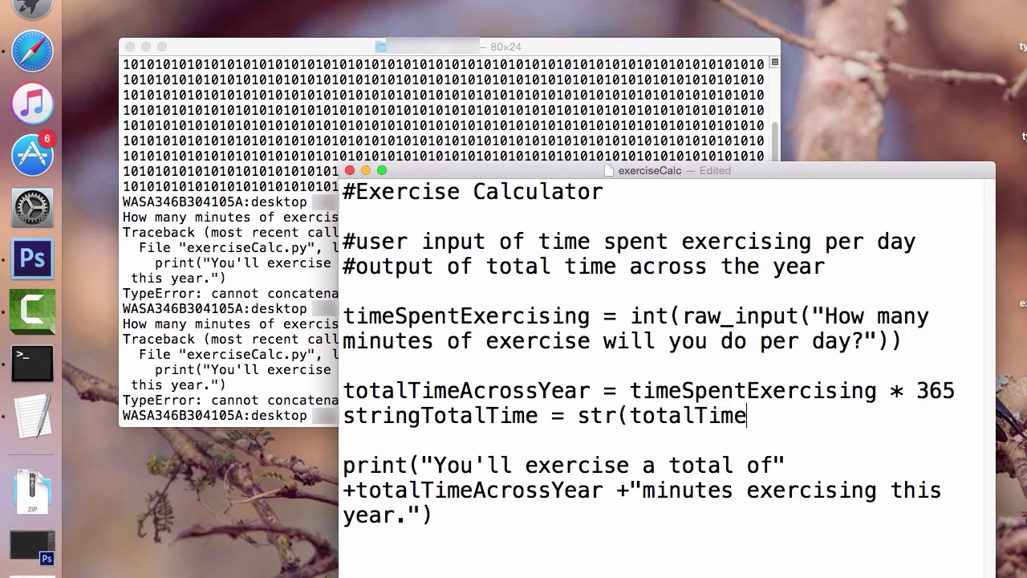
{"action": "type", "text": "AcrossY"}
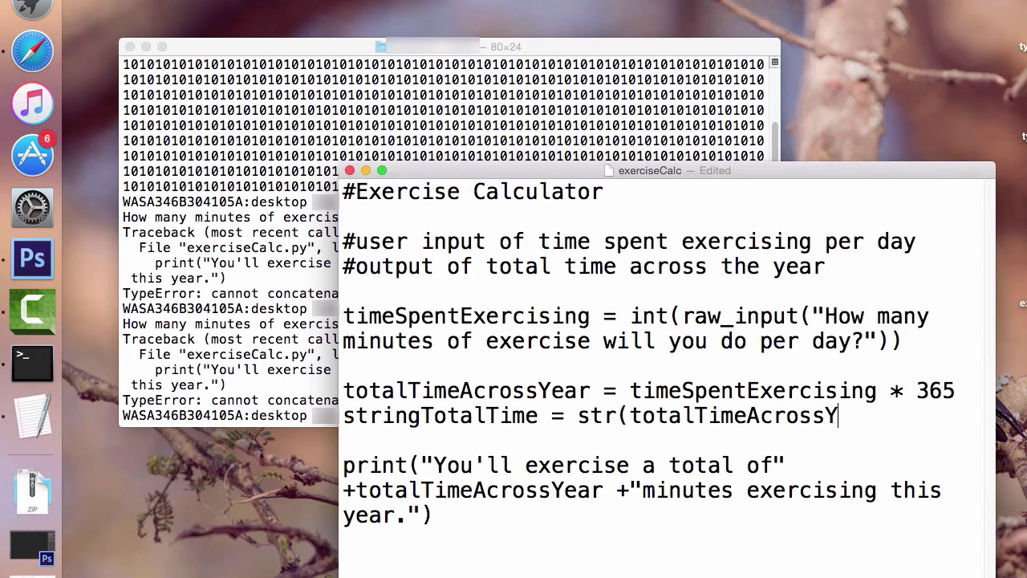
{"action": "type", "text": "ear)"}
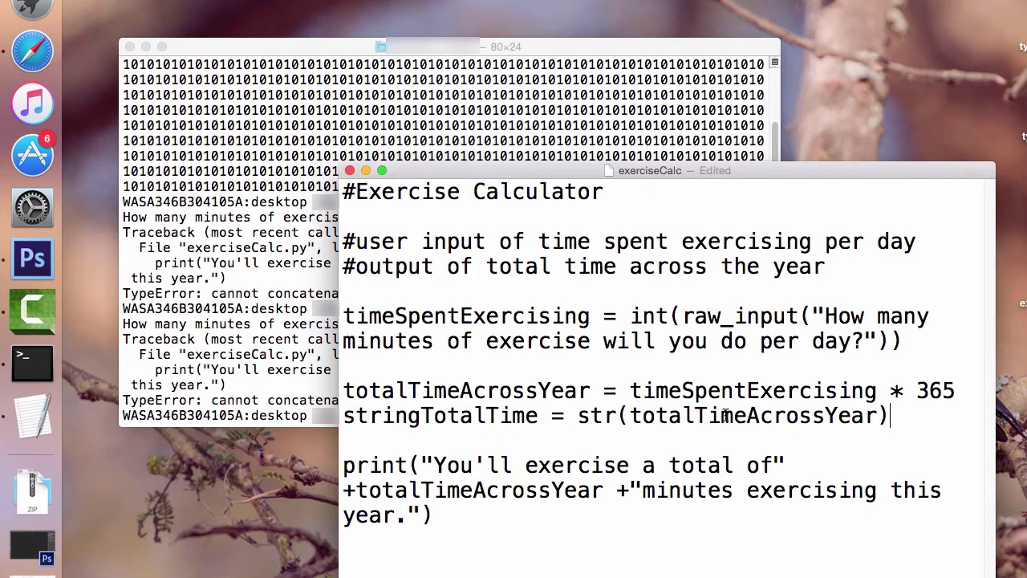
{"action": "double_click", "coordinate": [752, 415]}
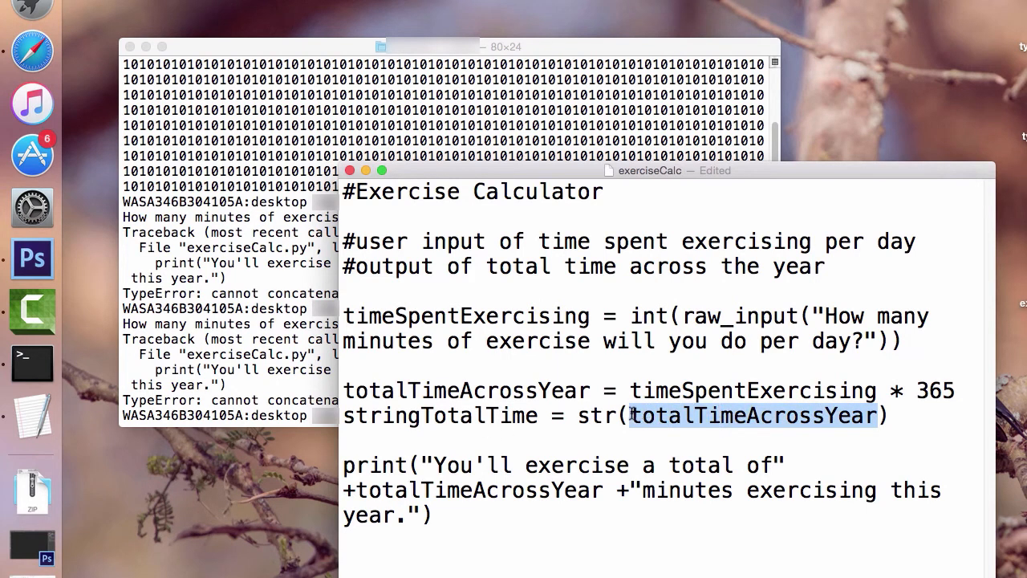
{"action": "double_click", "coordinate": [597, 415]}
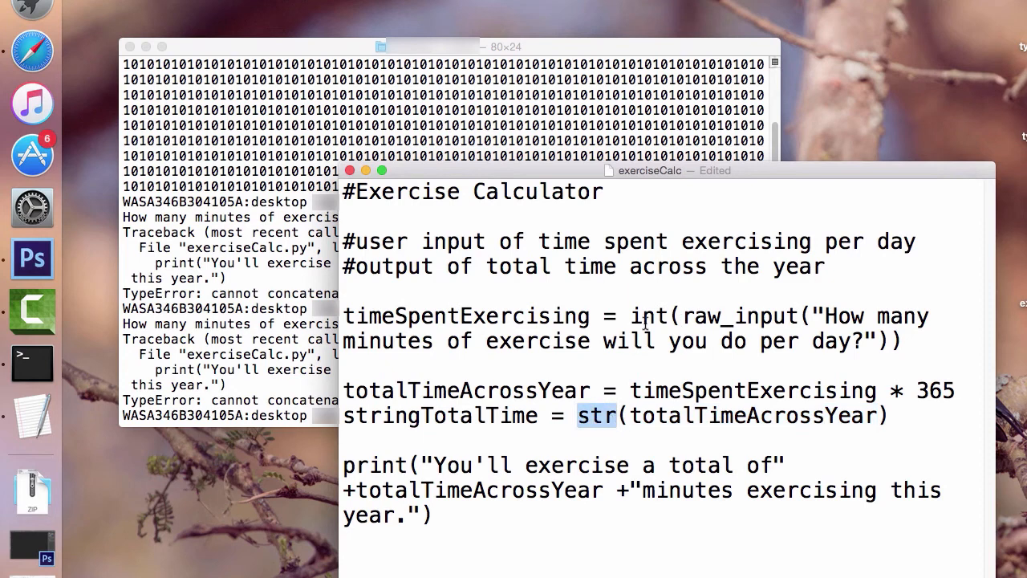
{"action": "left_click", "coordinate": [710, 391]}
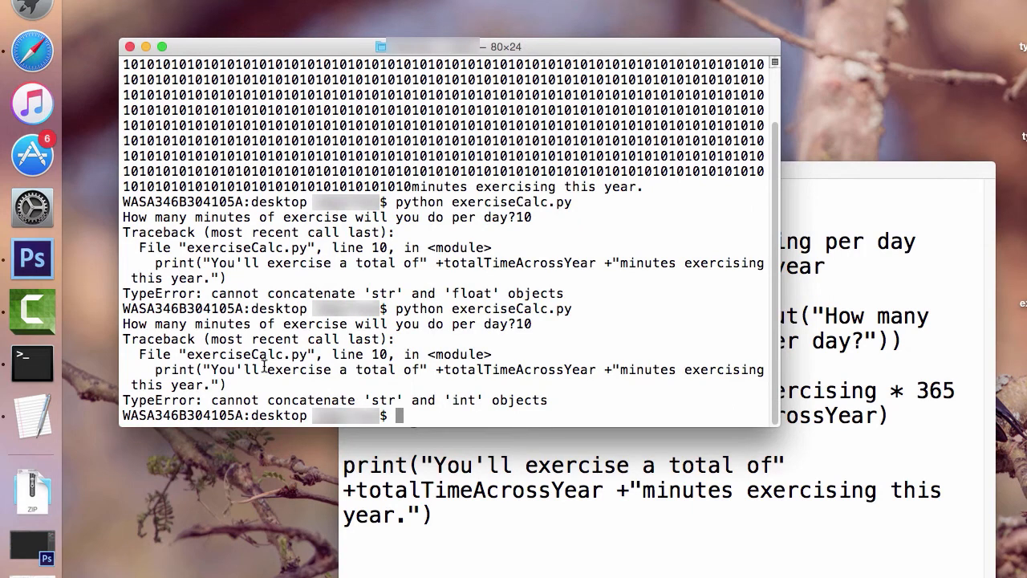
Clear Terminal and rerun python exerciseCalc.py with 10, still hitting the str-int TypeError.
{"action": "type", "text": "clear"}
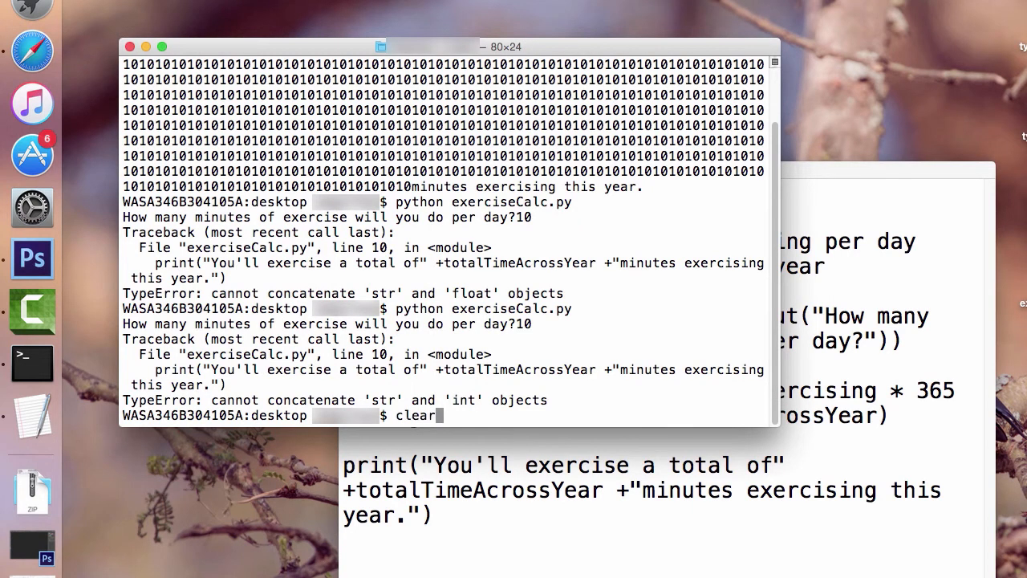
{"action": "key", "text": "enter"}
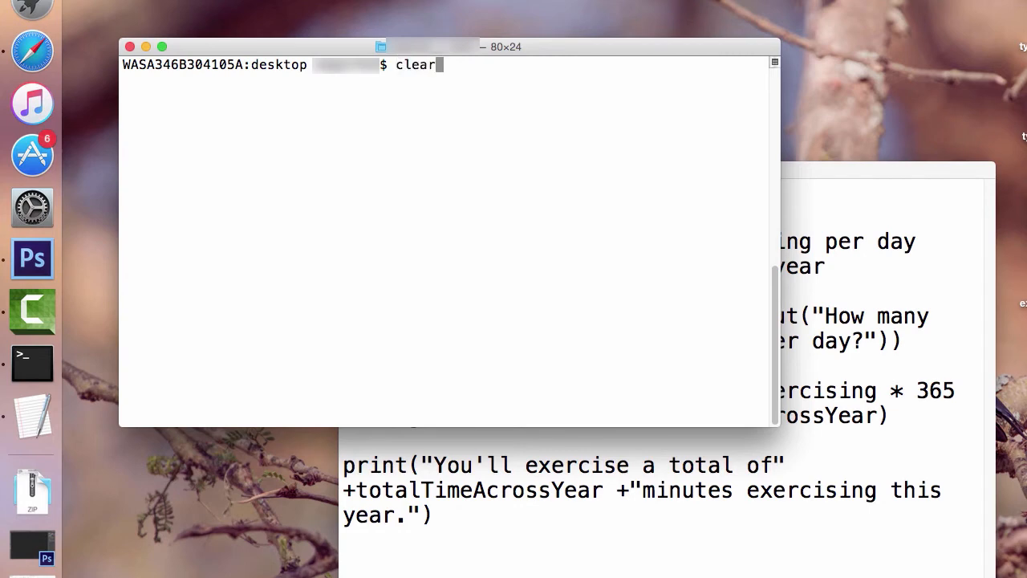
{"action": "type", "text": "python exerciseCalc.py"}
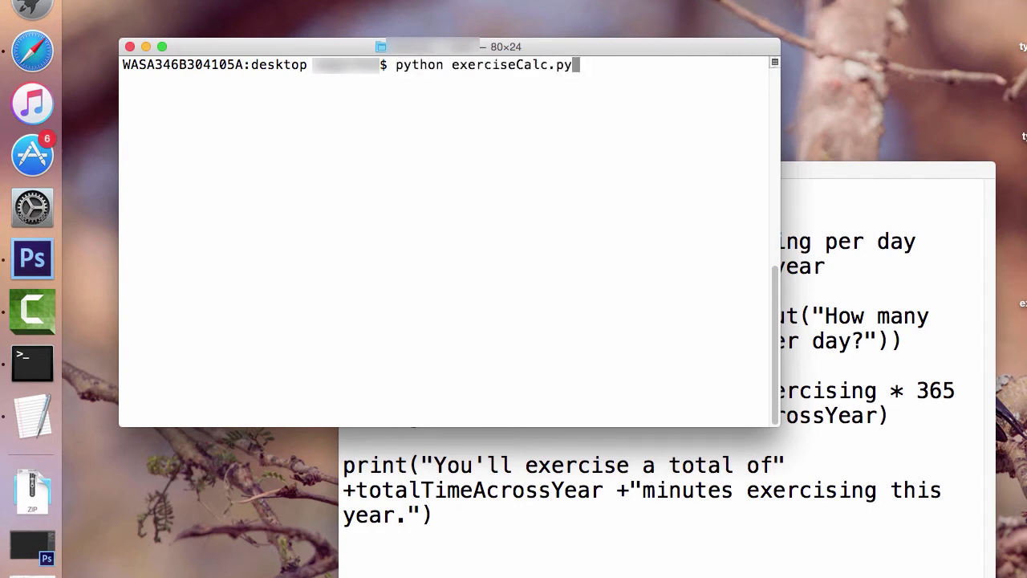
{"action": "key", "text": "Return"}
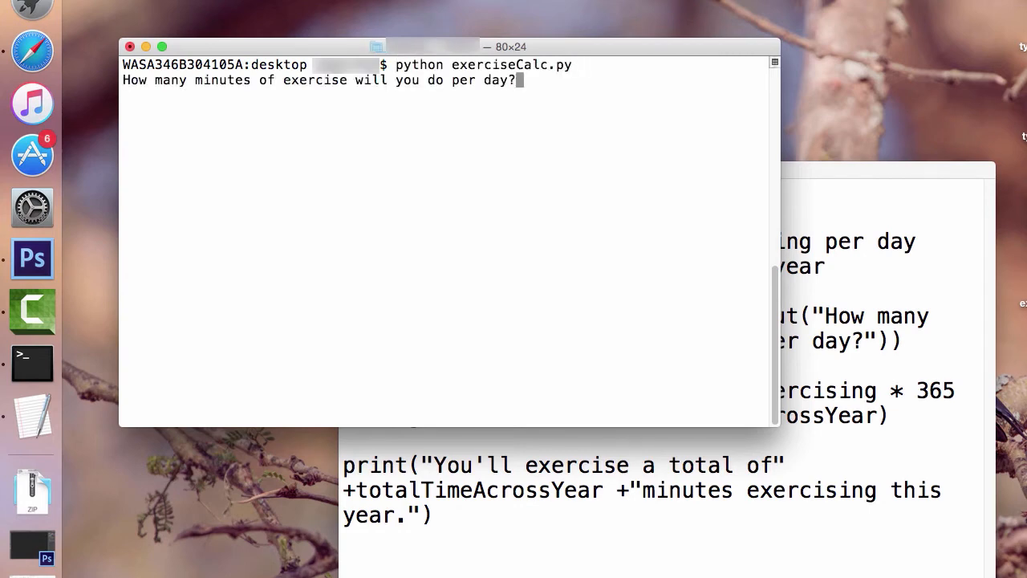
{"action": "type", "text": "10"}
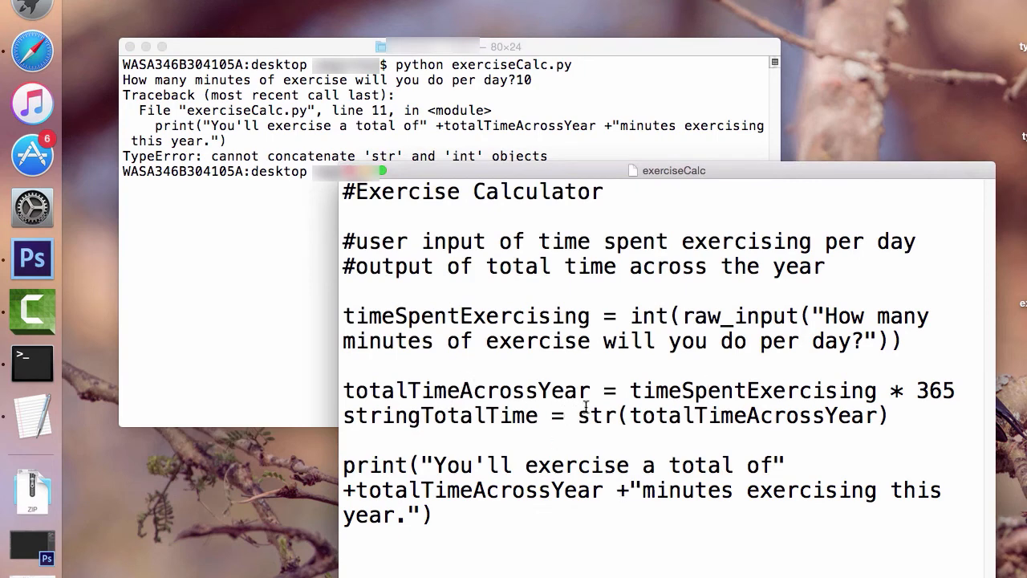
Use stringTotalTime instead of totalTimeAcrossYear in print, then rerun the script with 10.
{"action": "double_click", "coordinate": [554, 490]}
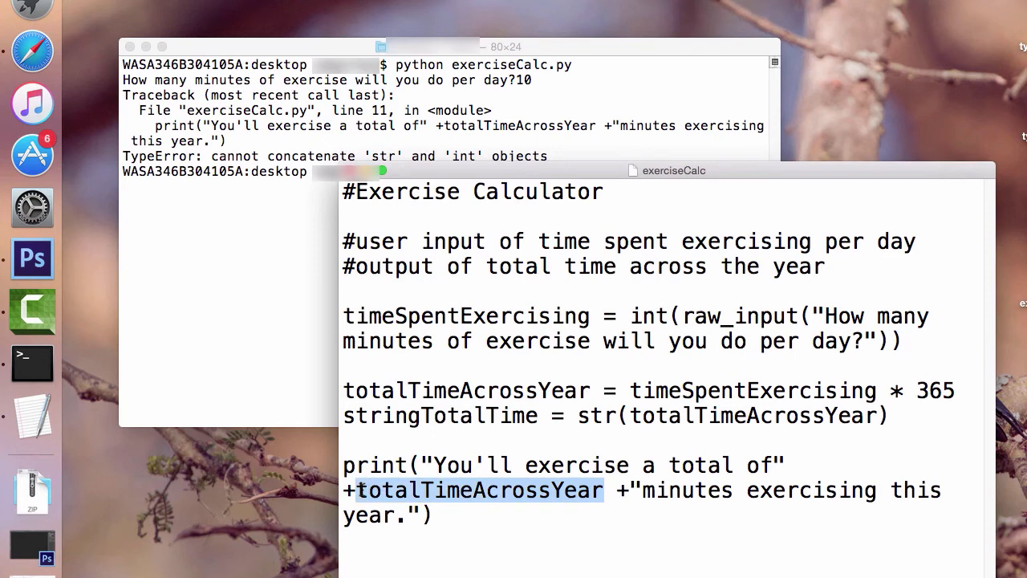
{"action": "type", "text": "+stringTo"}
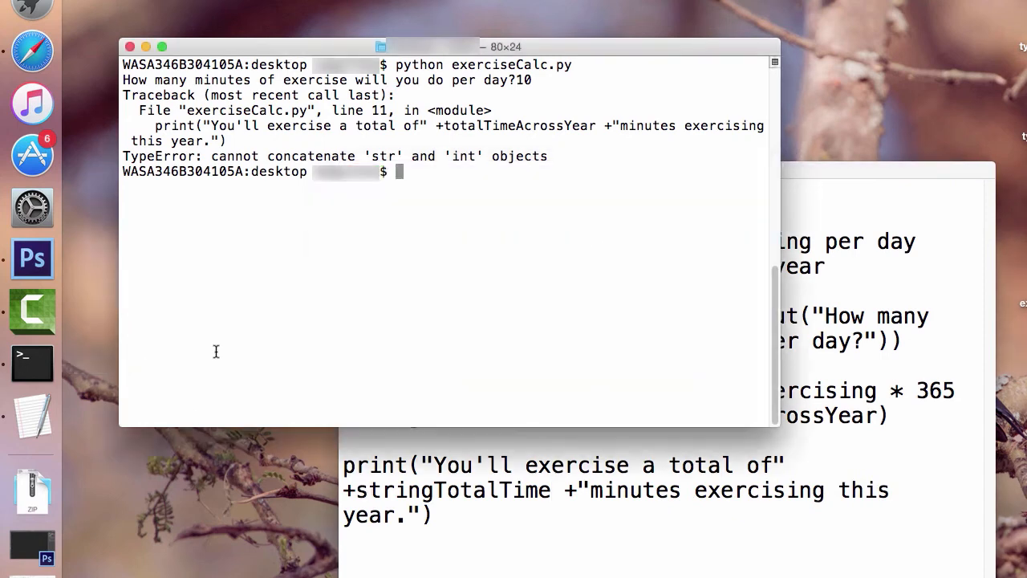
{"action": "type", "text": "python exerciseCalc.py"}
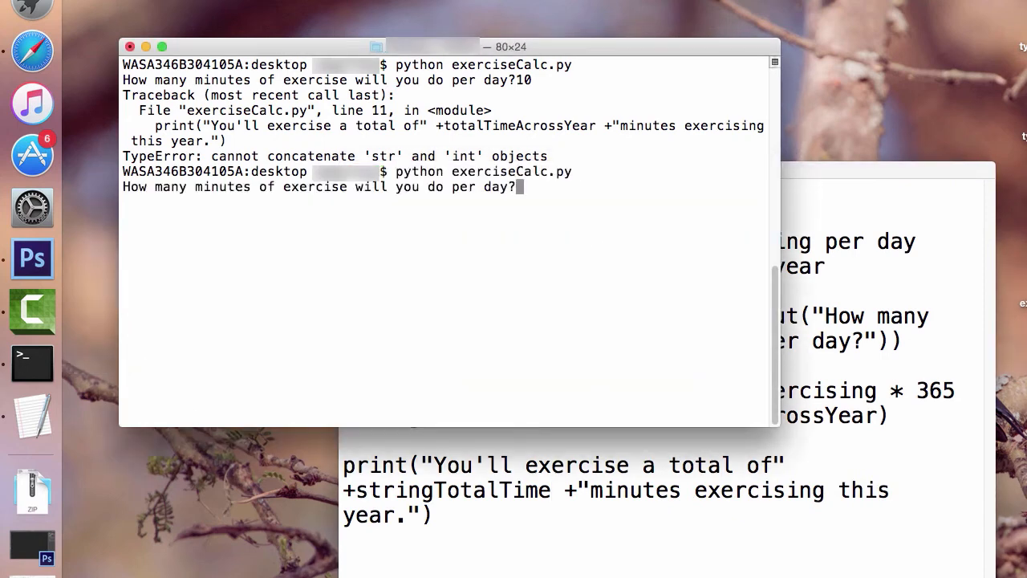
{"action": "type", "text": "10"}
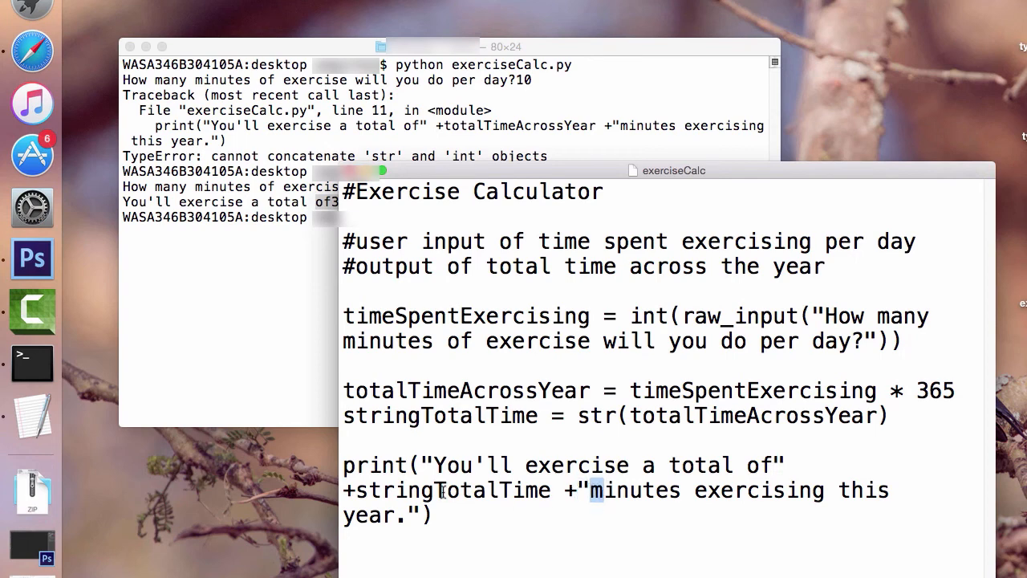
Add spaces inside the quoted print strings around the total, then rerun the script in Terminal.
{"action": "double_click", "coordinate": [448, 490]}
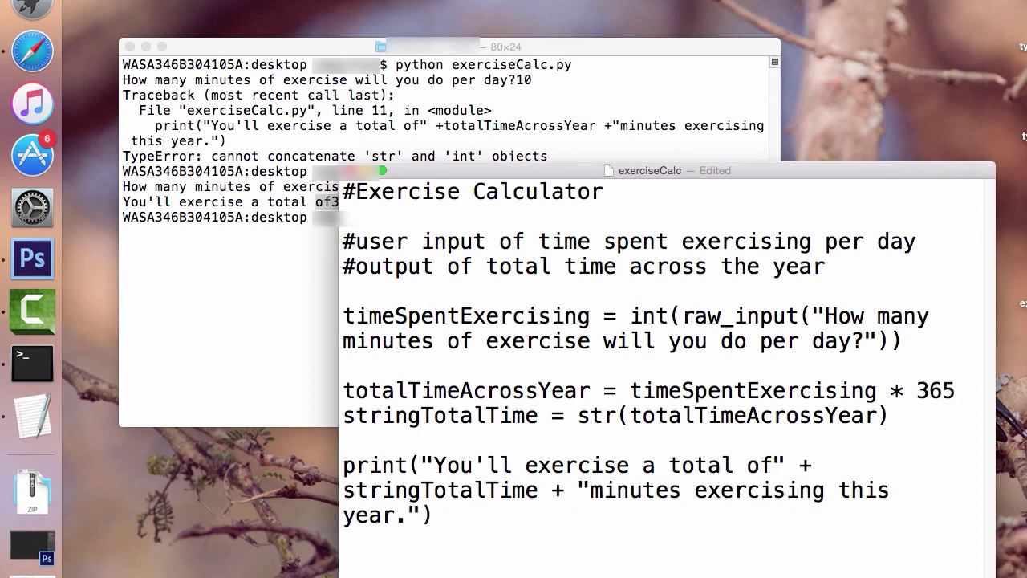
{"action": "type", "text": "\" \""}
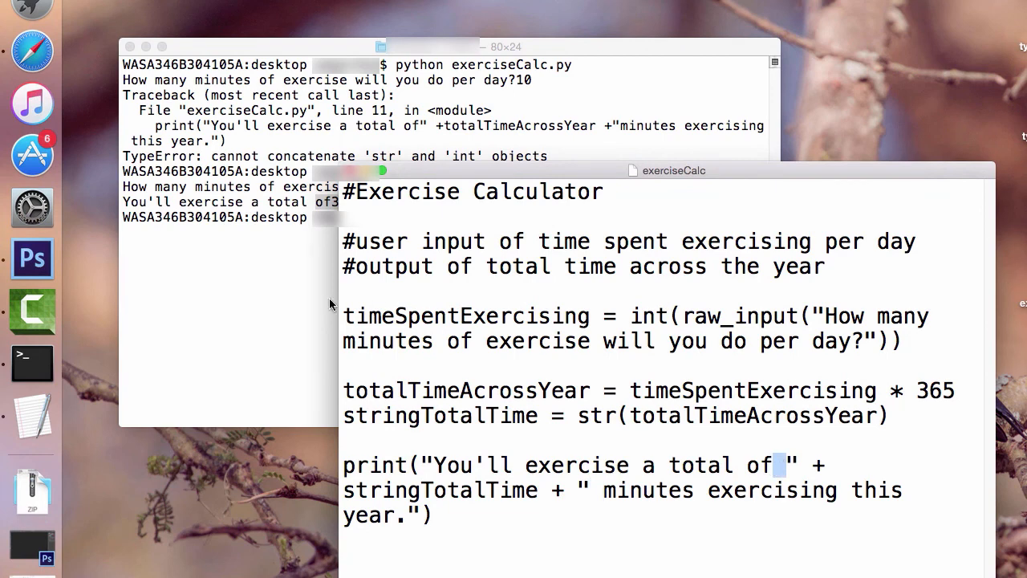
{"action": "left_click", "coordinate": [429, 47]}
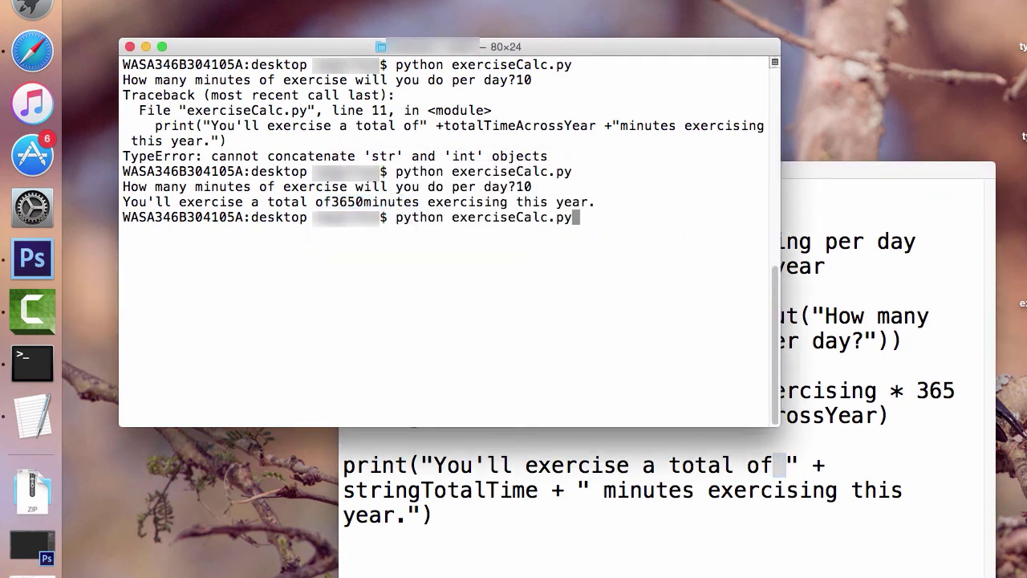
{"action": "type", "text": "1"}
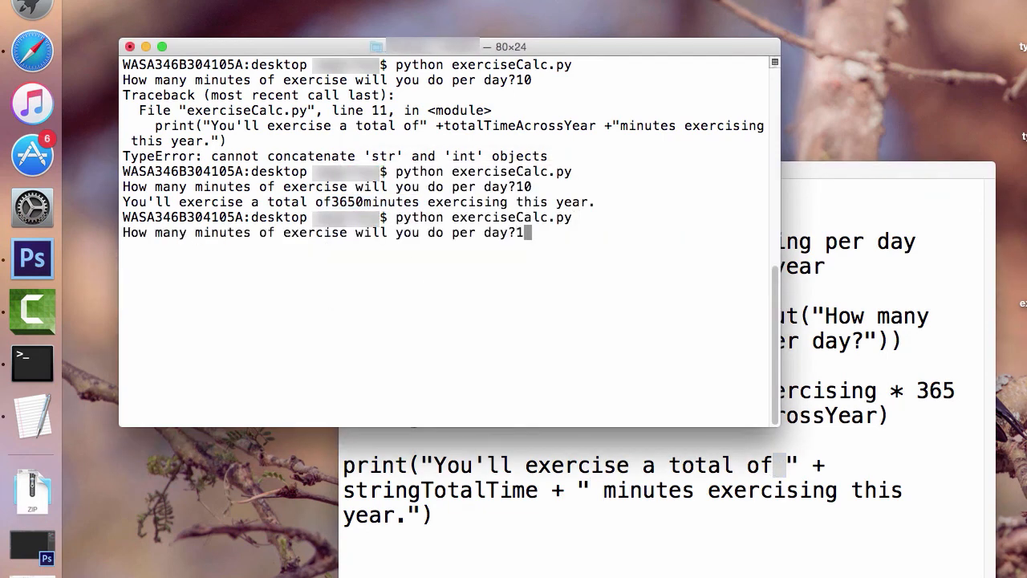